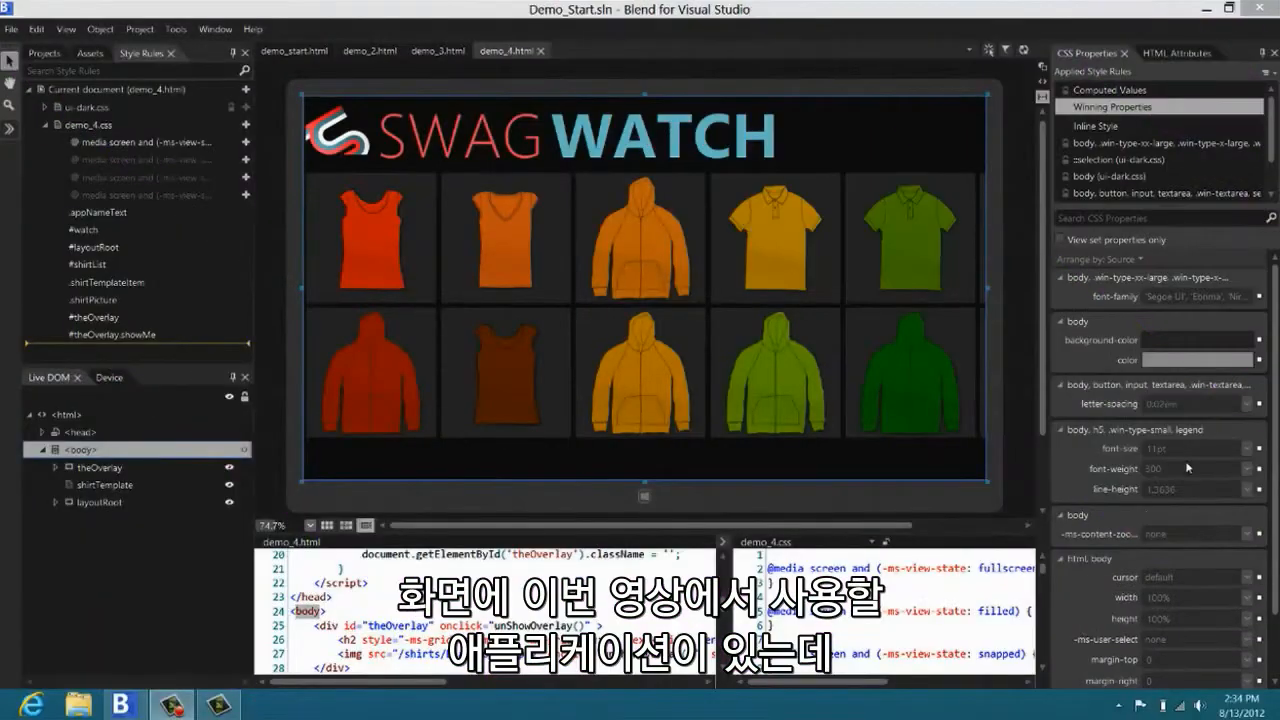
Step: Inspect the #watch style rule's properties, then show the plain SWAG WATCH heading on demo_start.html
click(458, 136)
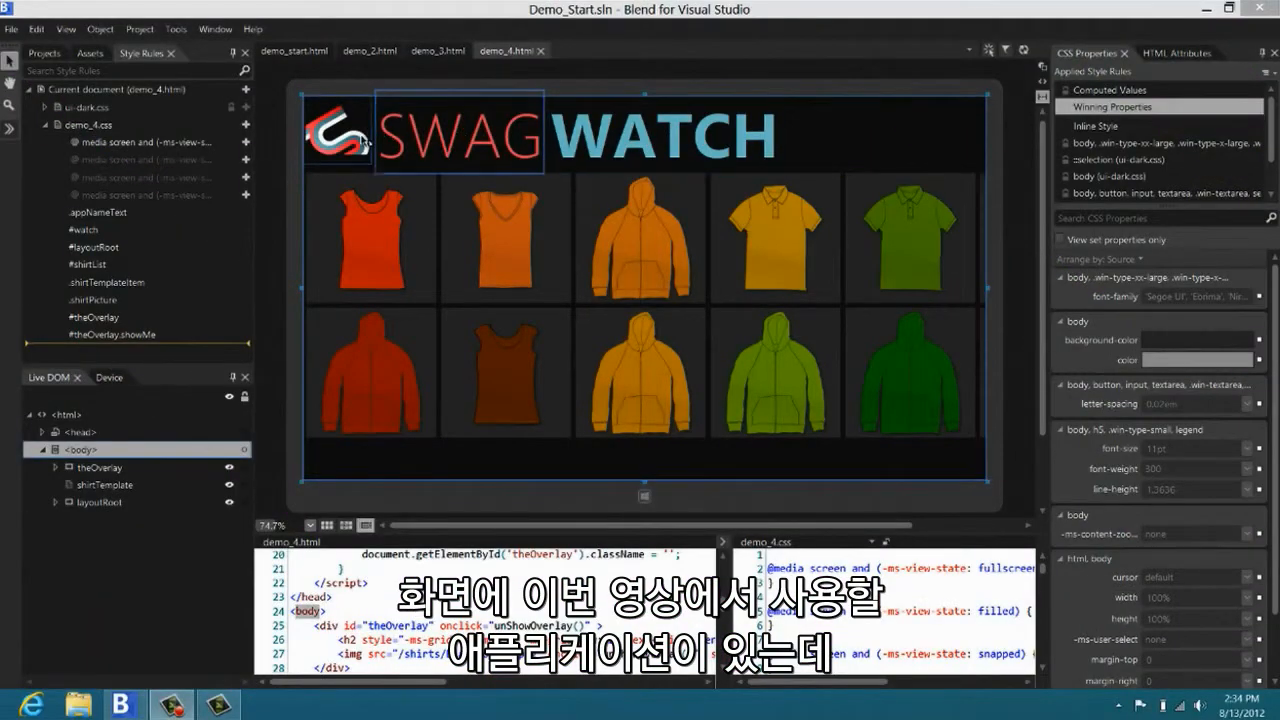
click(664, 136)
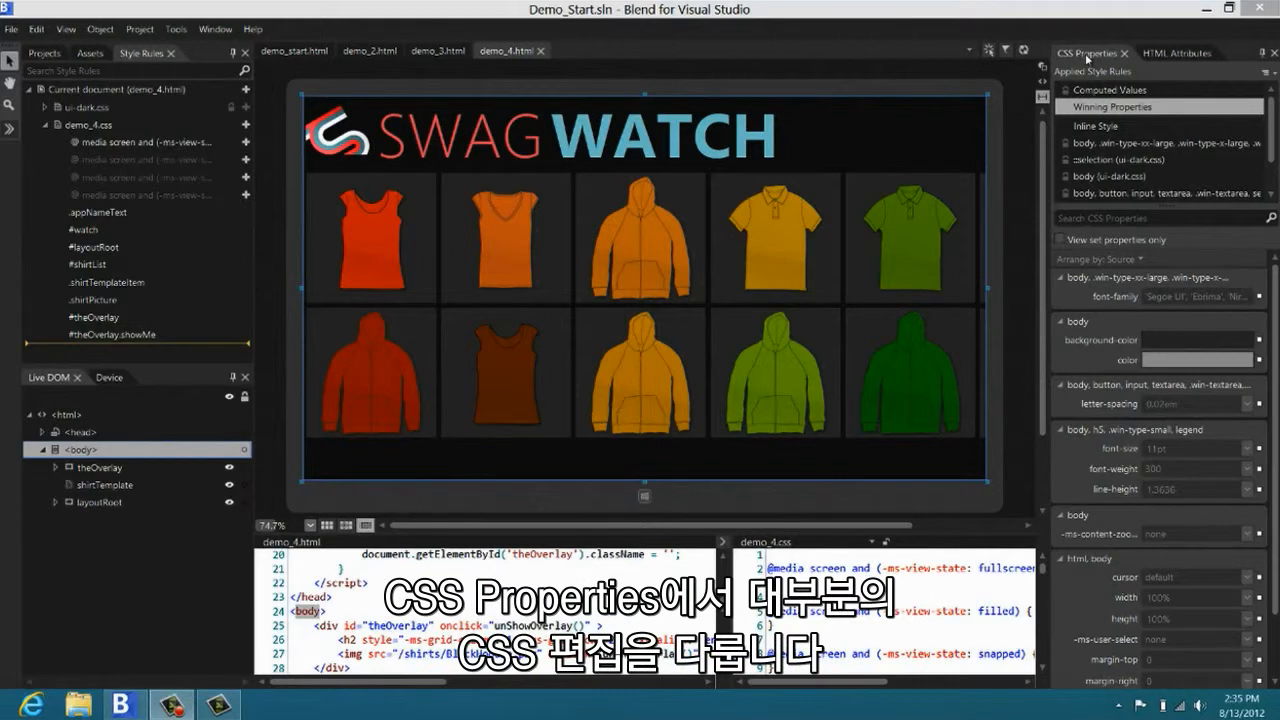
mouse_move(1110, 108)
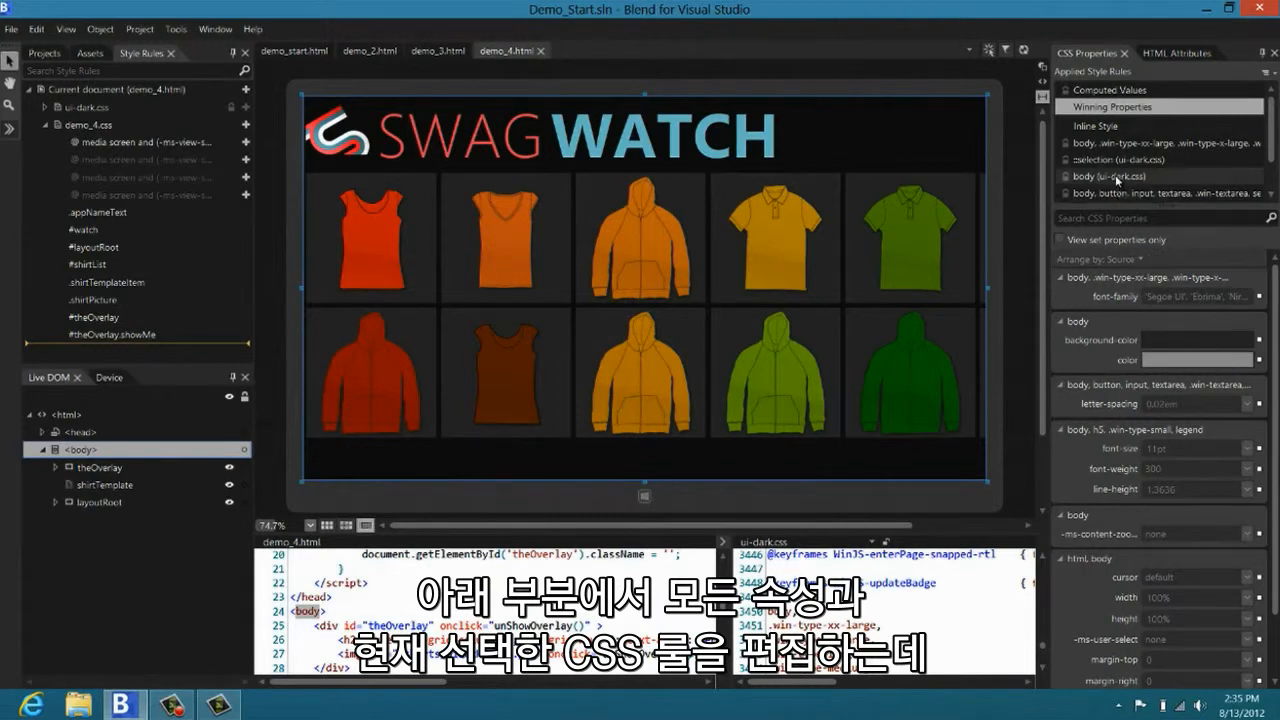
click(1118, 160)
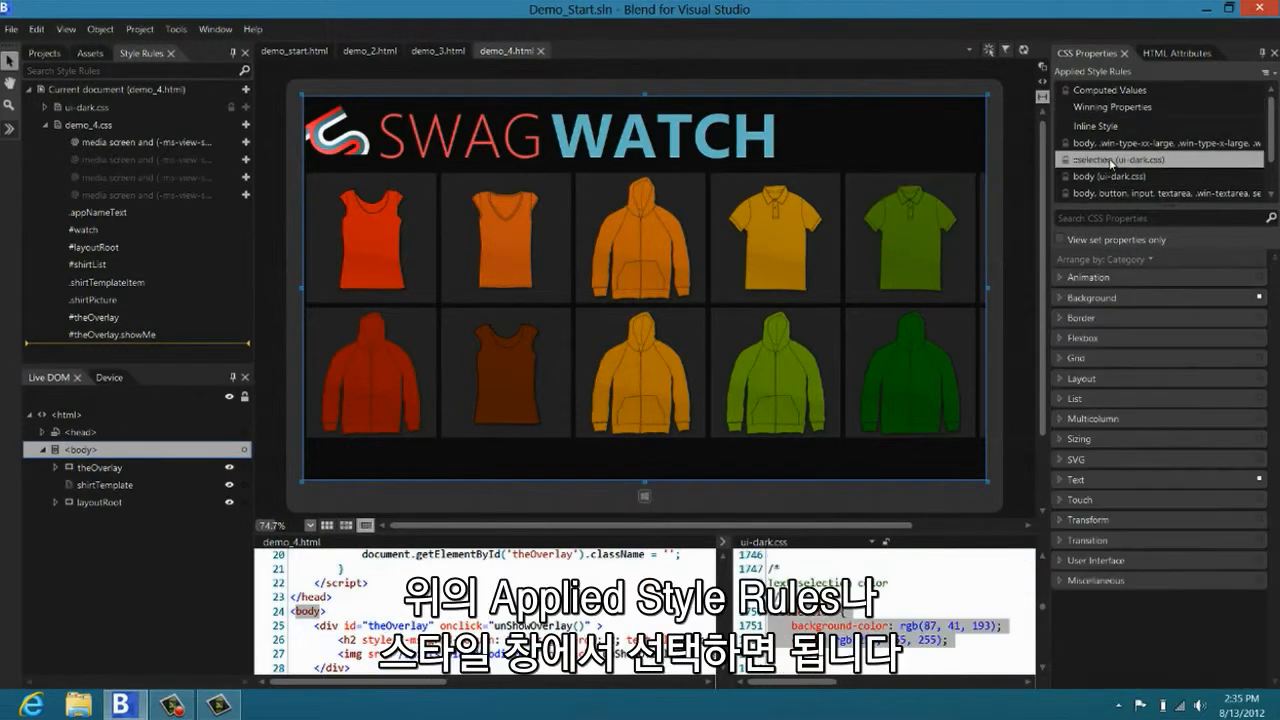
click(84, 230)
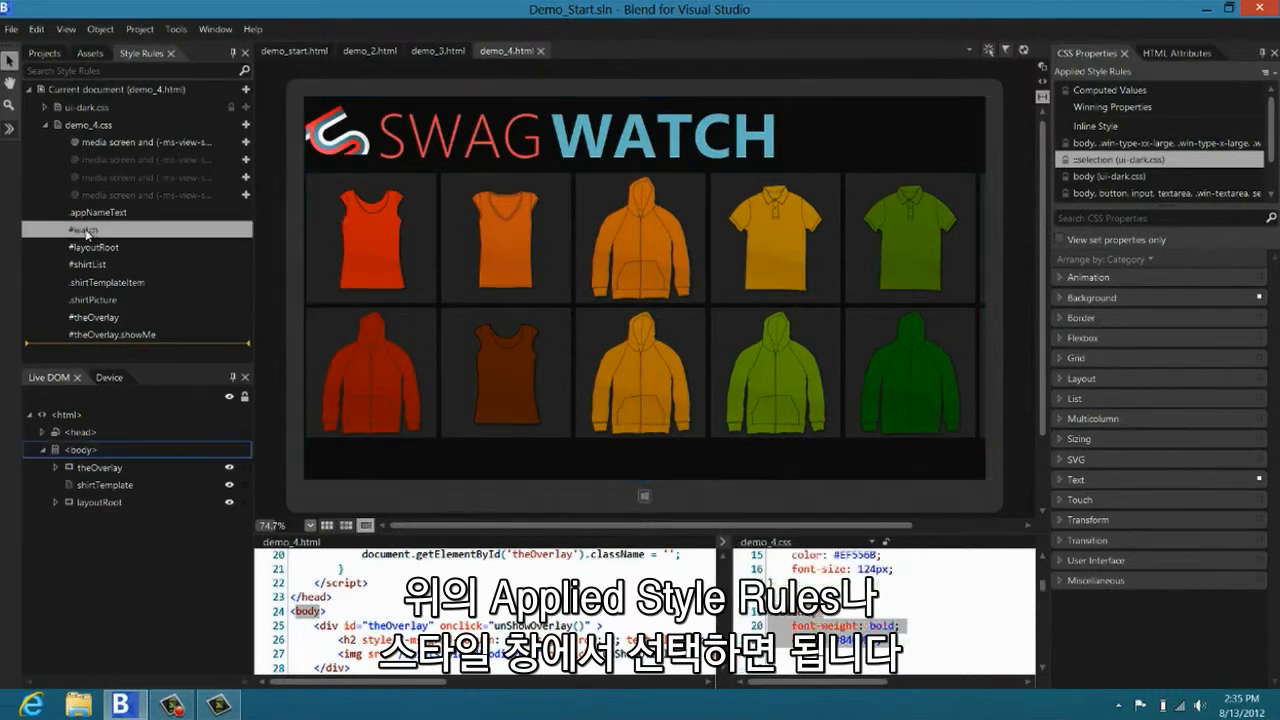
click(664, 136)
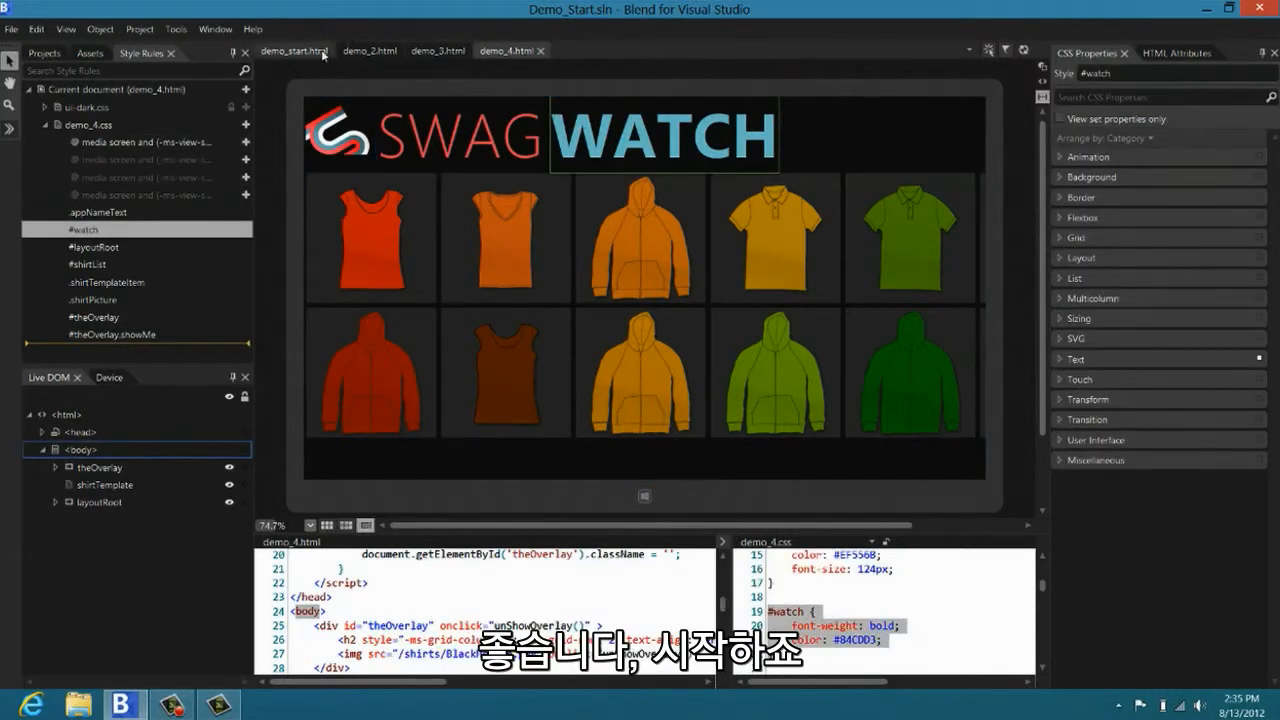
click(292, 52)
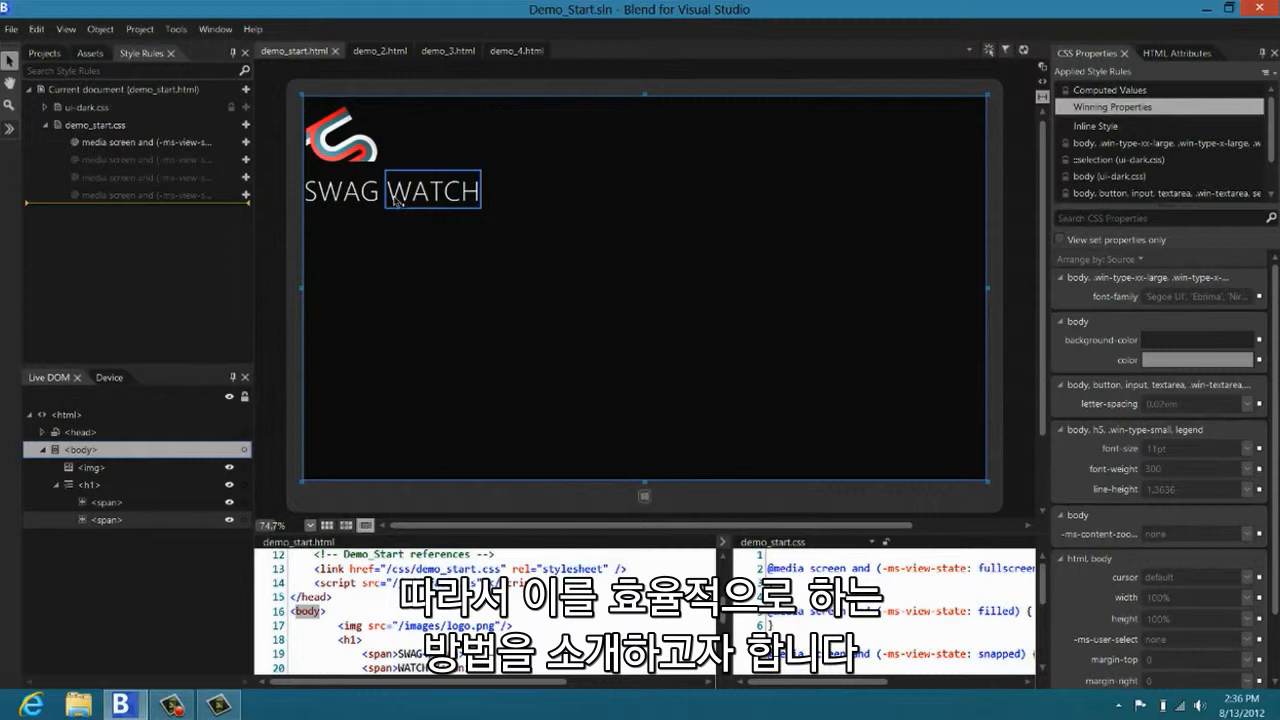
Step: Add class appNameText to the selected SWAG and WATCH spans, creating a matching style rule
click(340, 190)
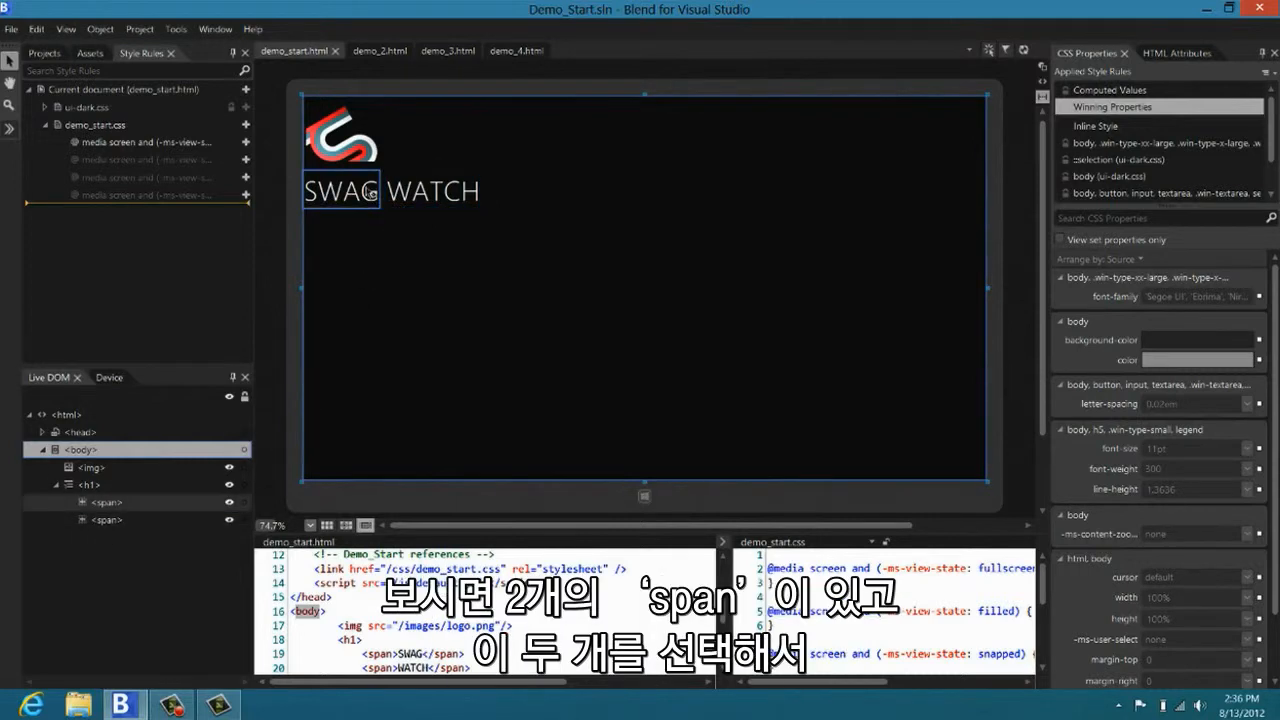
click(104, 520)
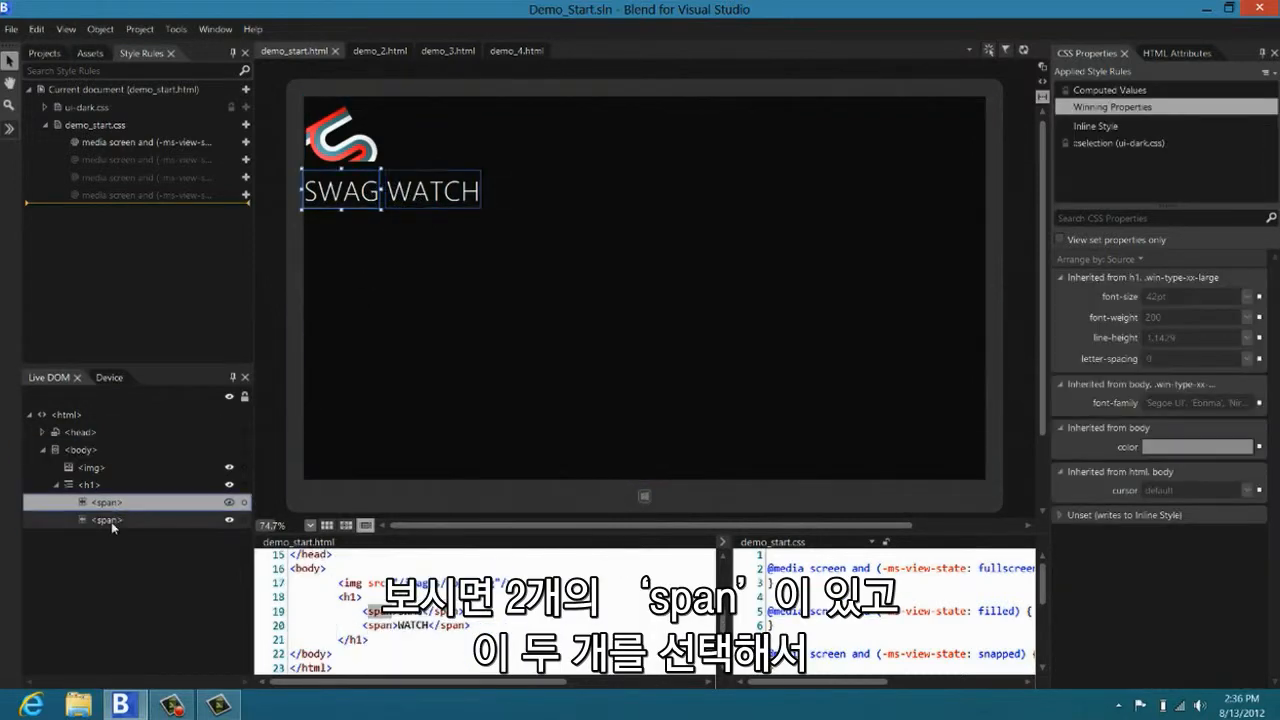
right_click(104, 500)
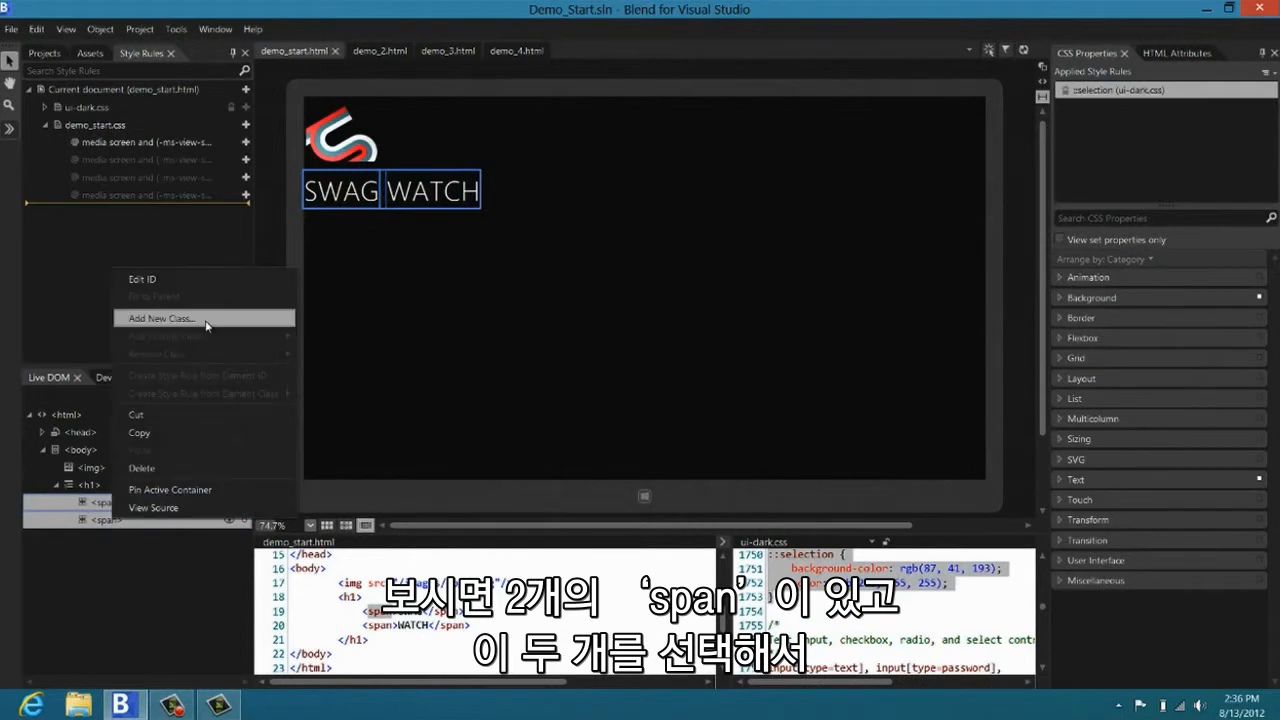
click(160, 318)
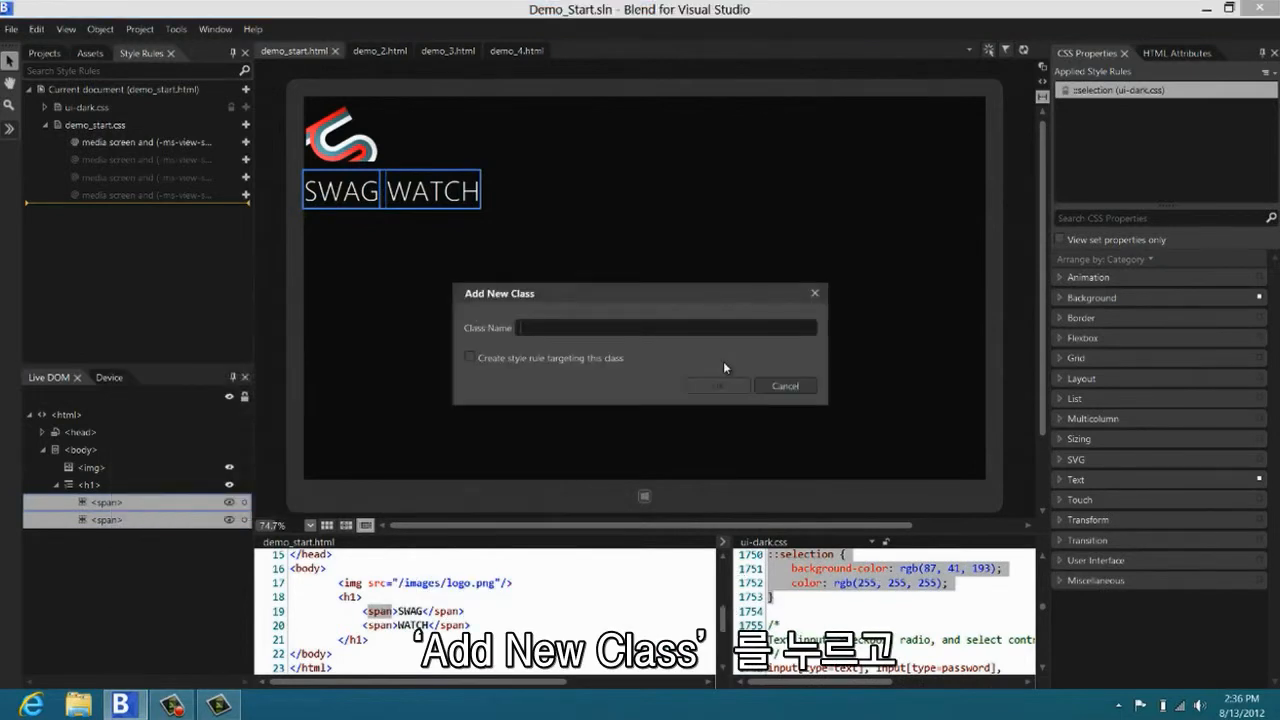
text(appNameText)
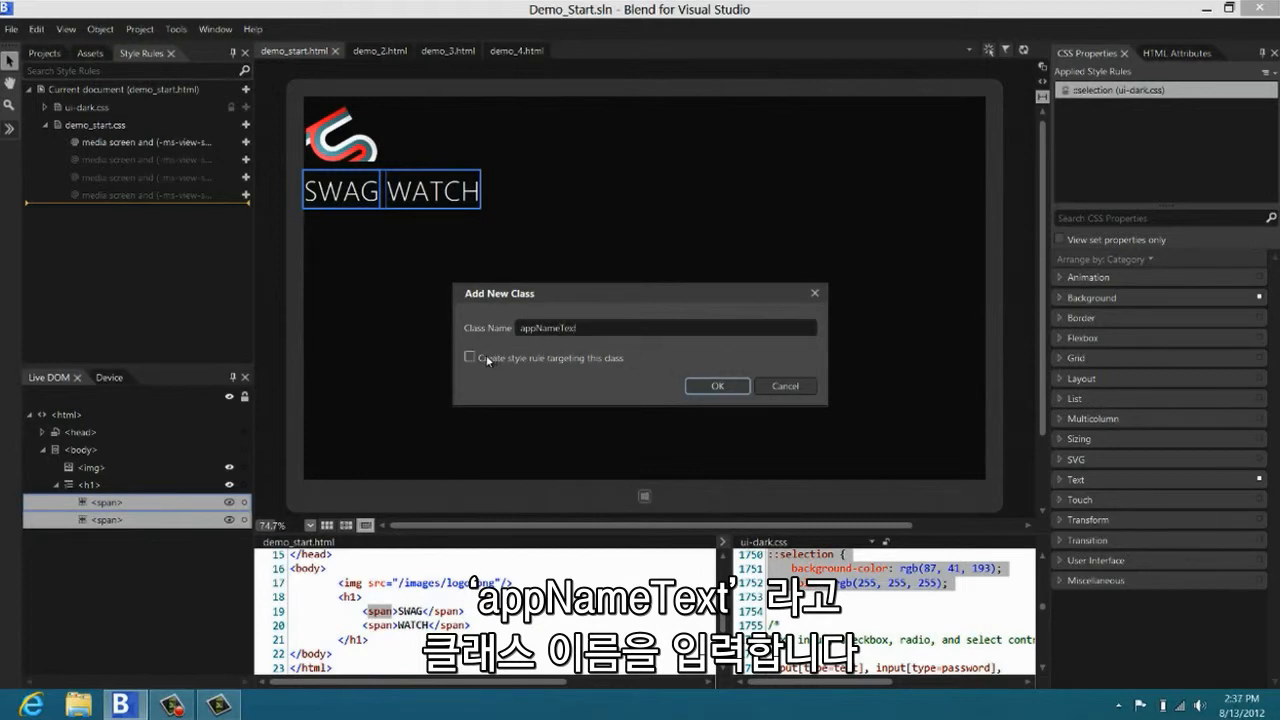
click(468, 356)
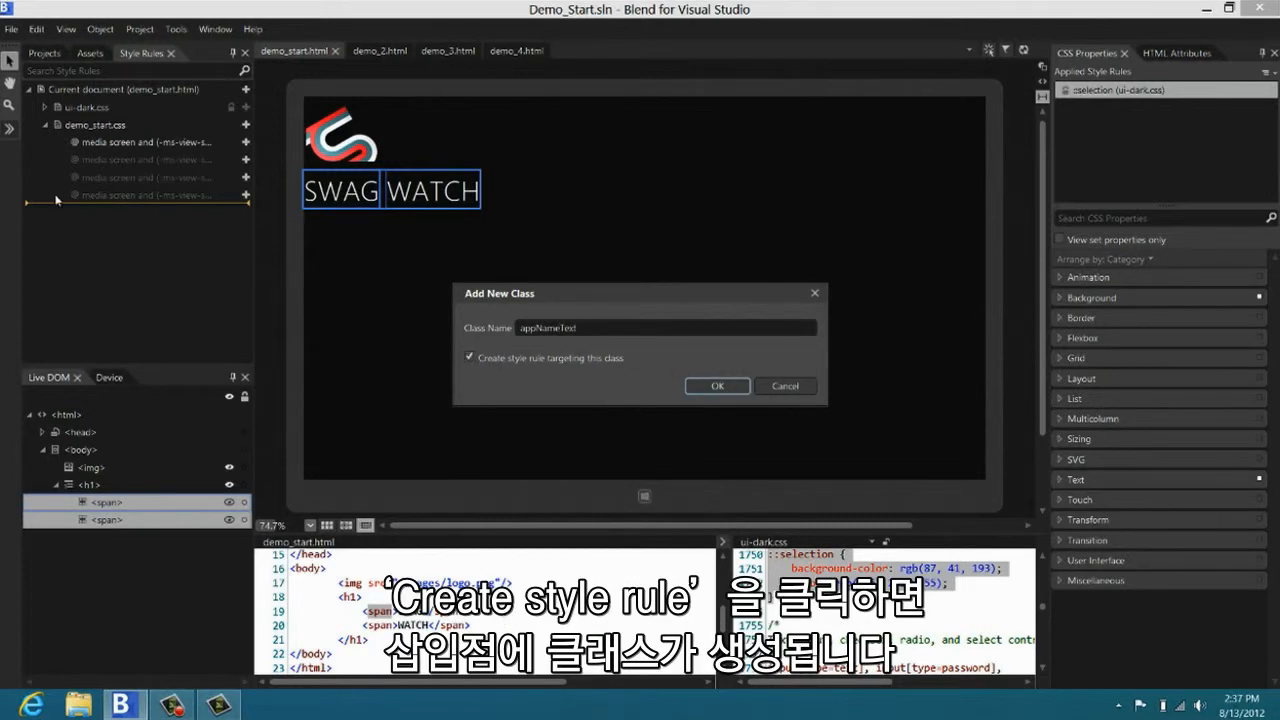
click(716, 386)
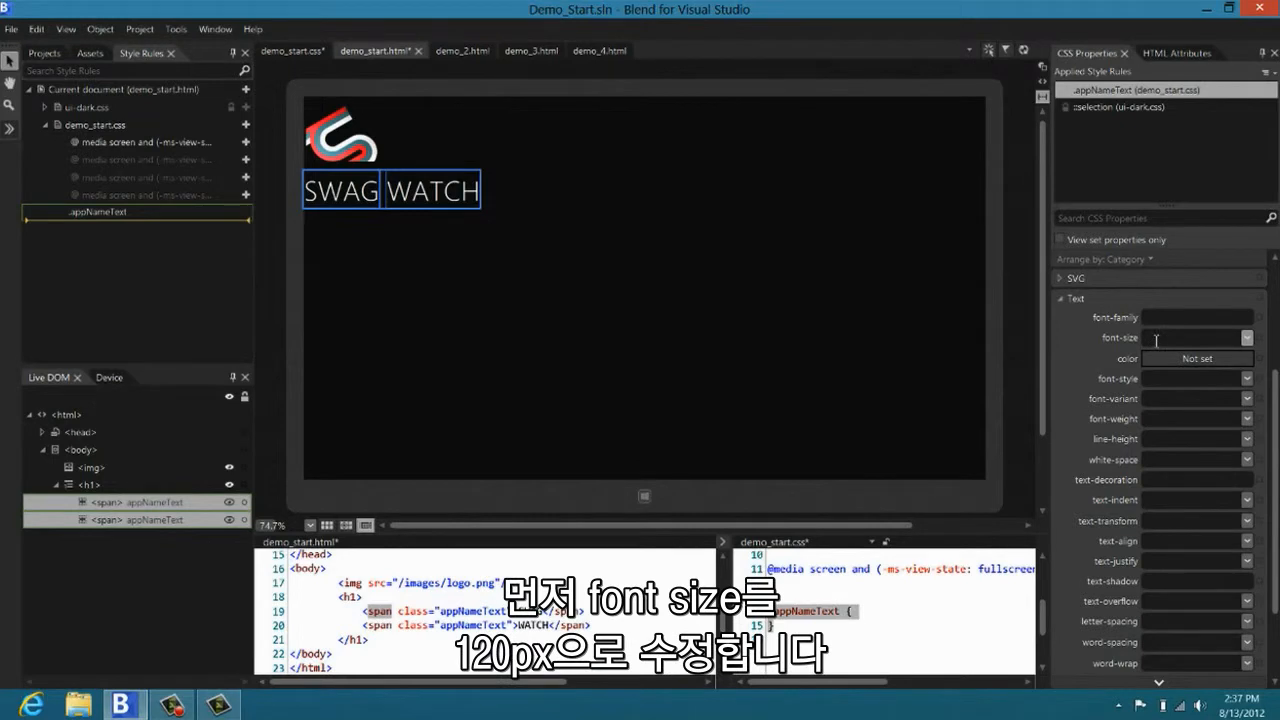
Step: Set .appNameText font-size to 120px and a coral red text colour
text(120px)
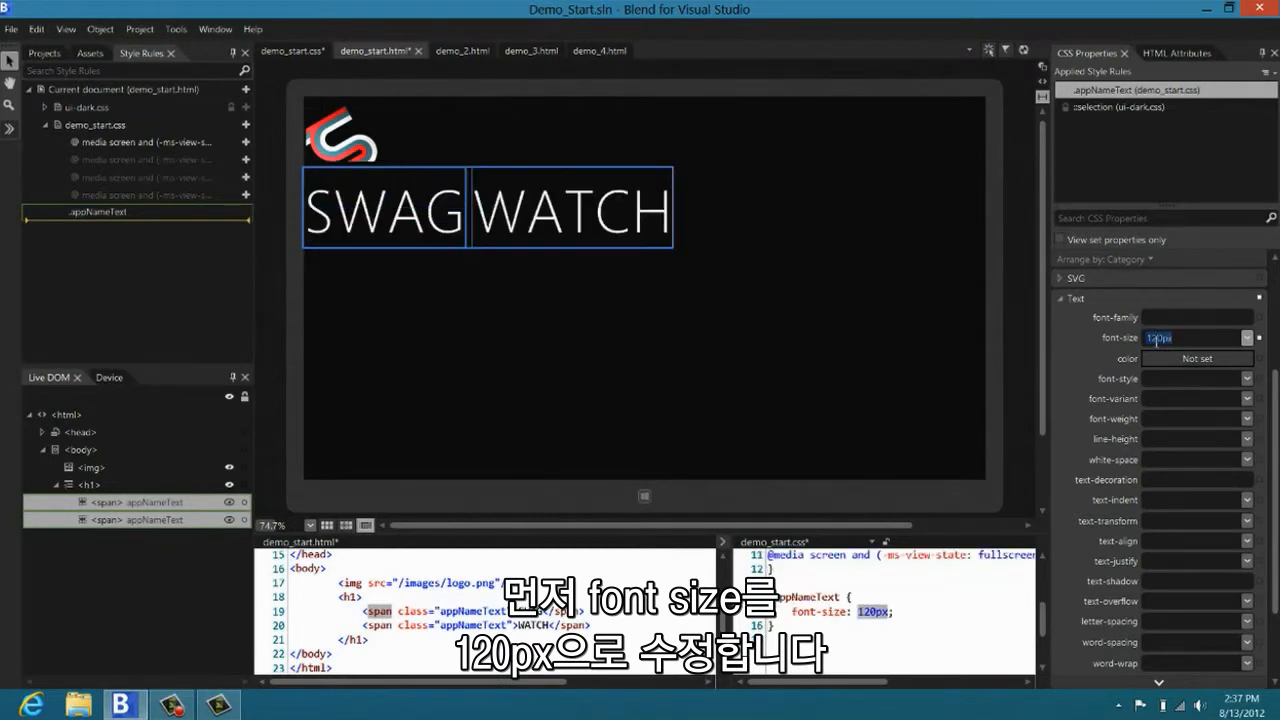
click(1196, 358)
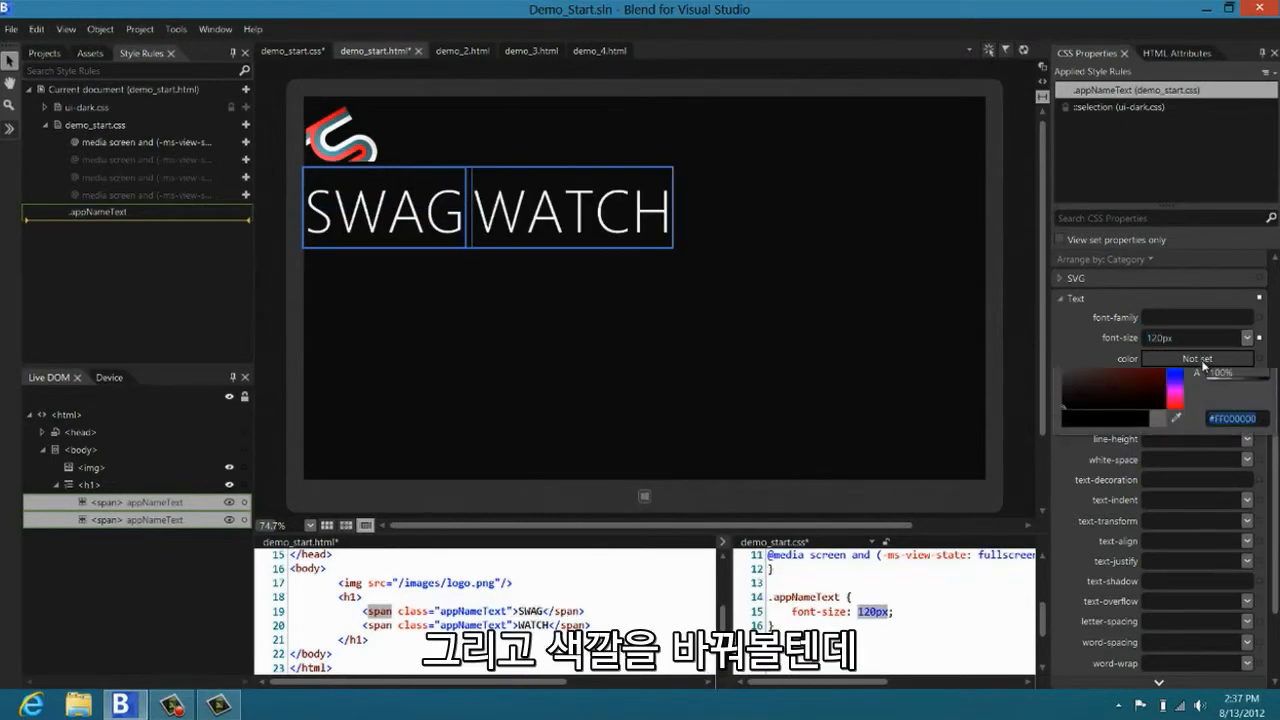
click(1196, 358)
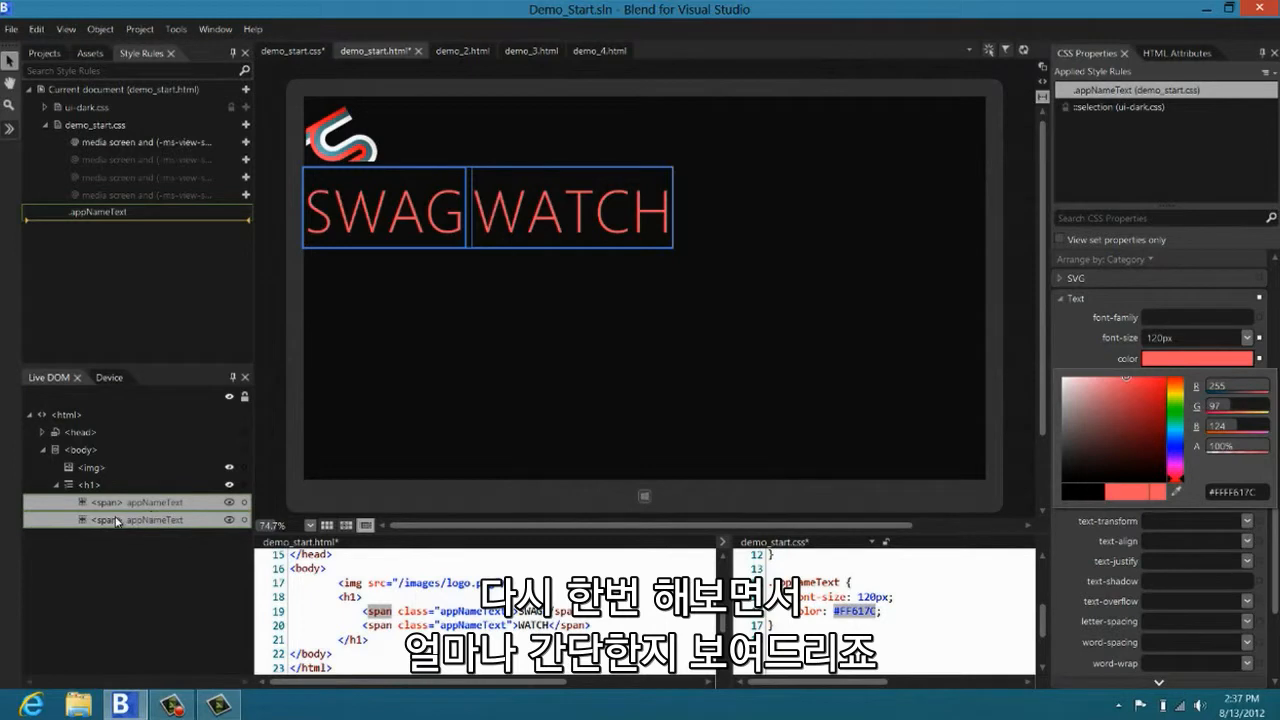
click(108, 520)
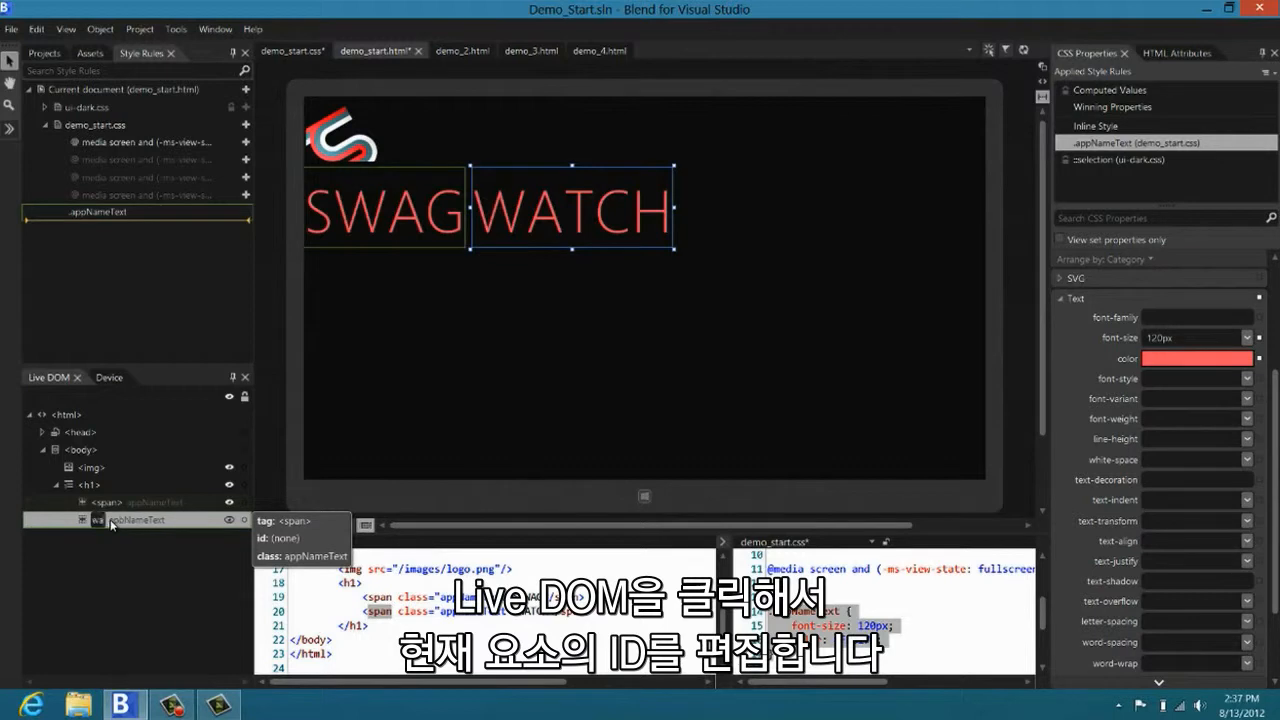
Step: Rename the WATCH span's id to watchText, create a #watchText rule from it and make it bold
text(watchText)
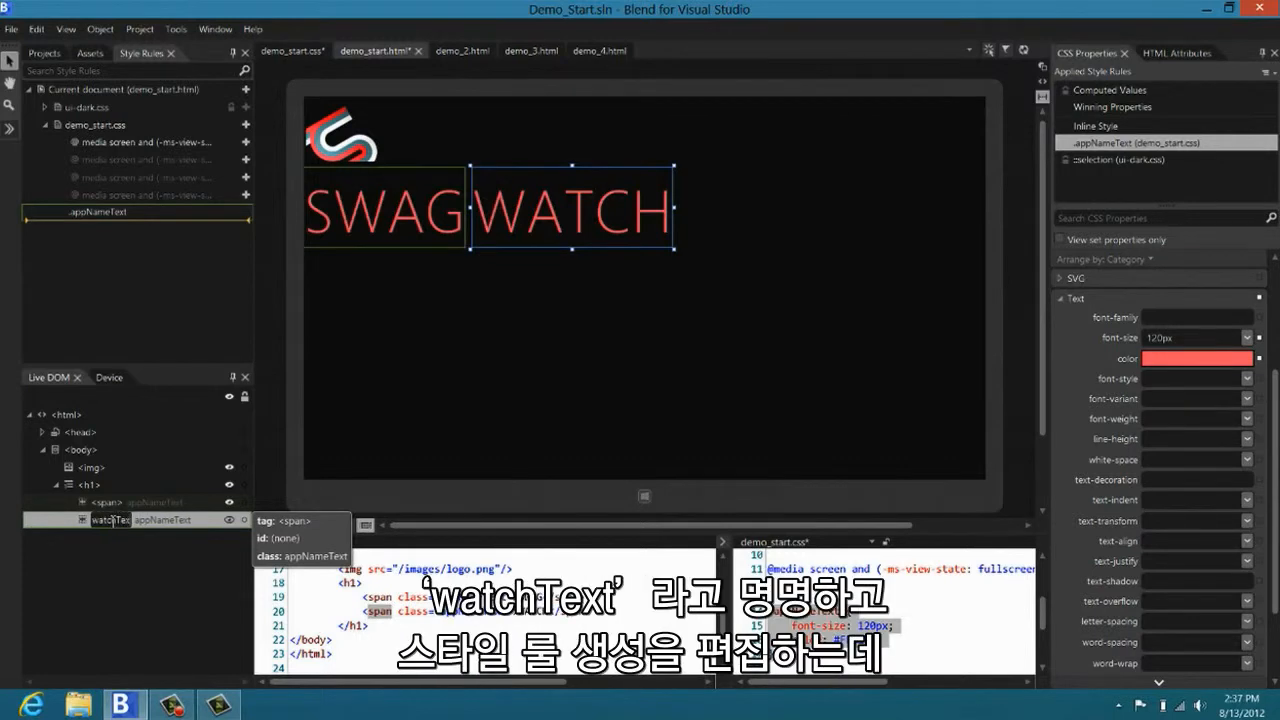
right_click(110, 520)
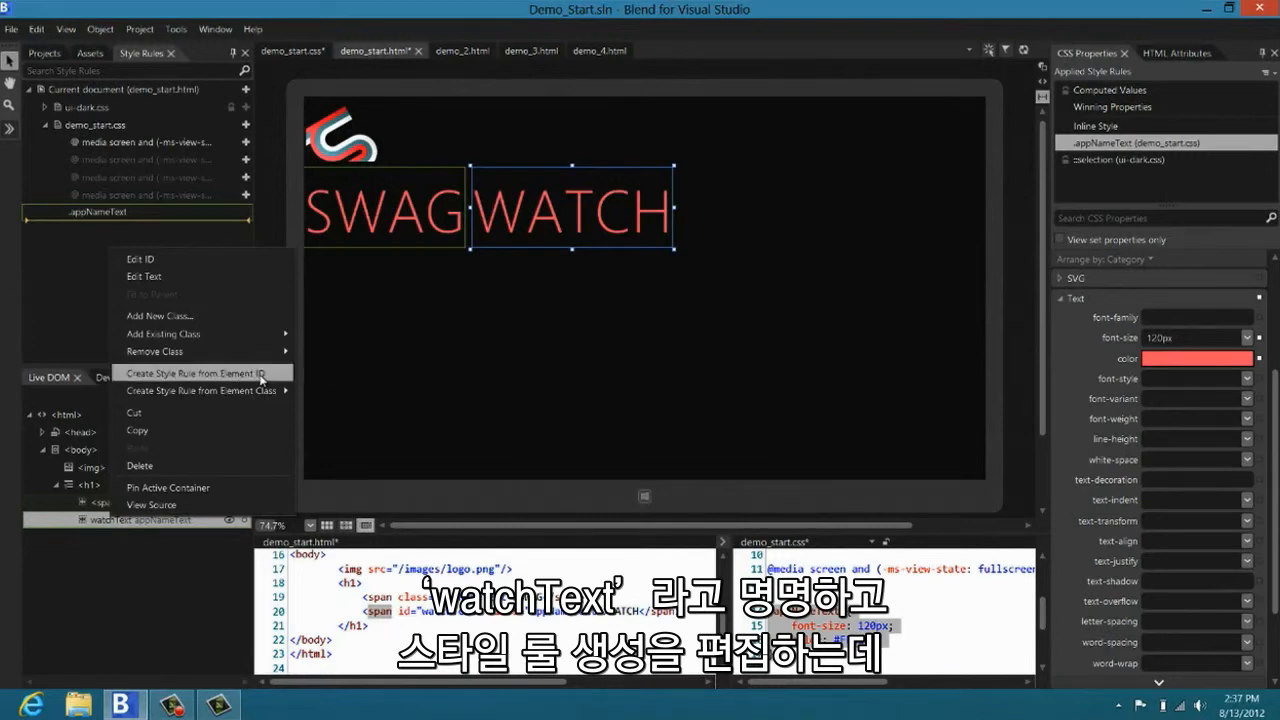
click(196, 372)
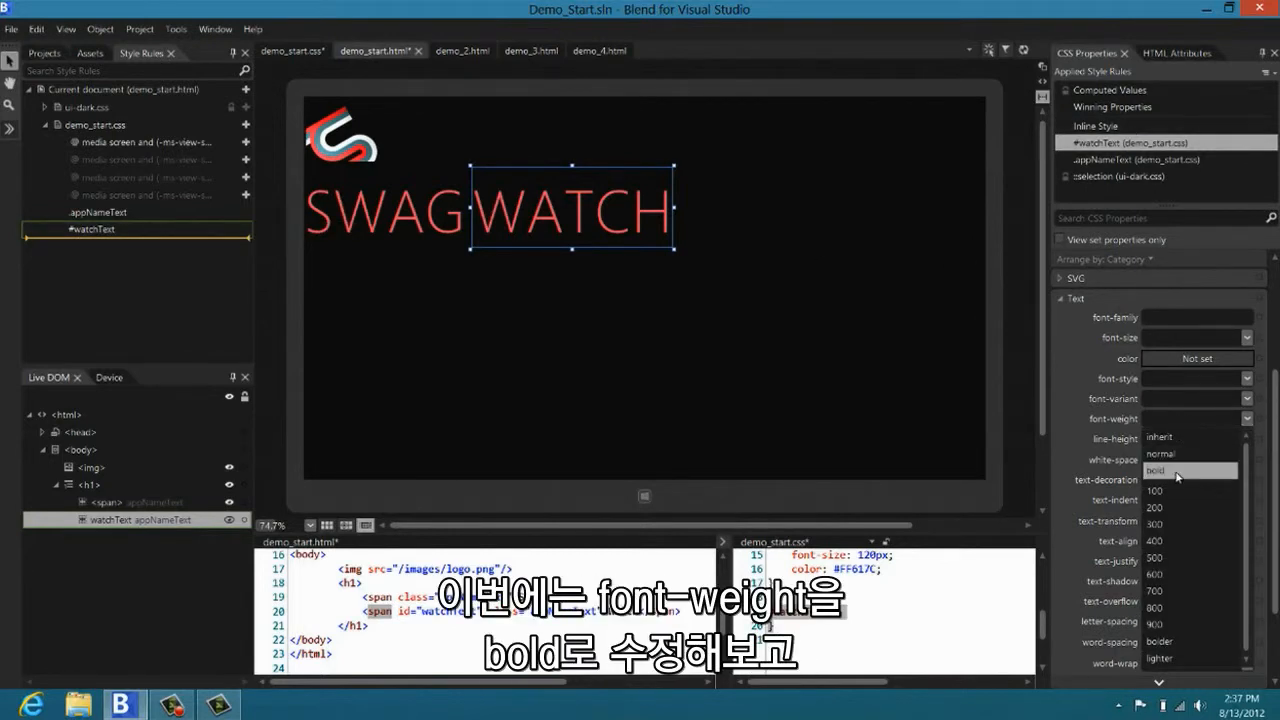
click(1156, 470)
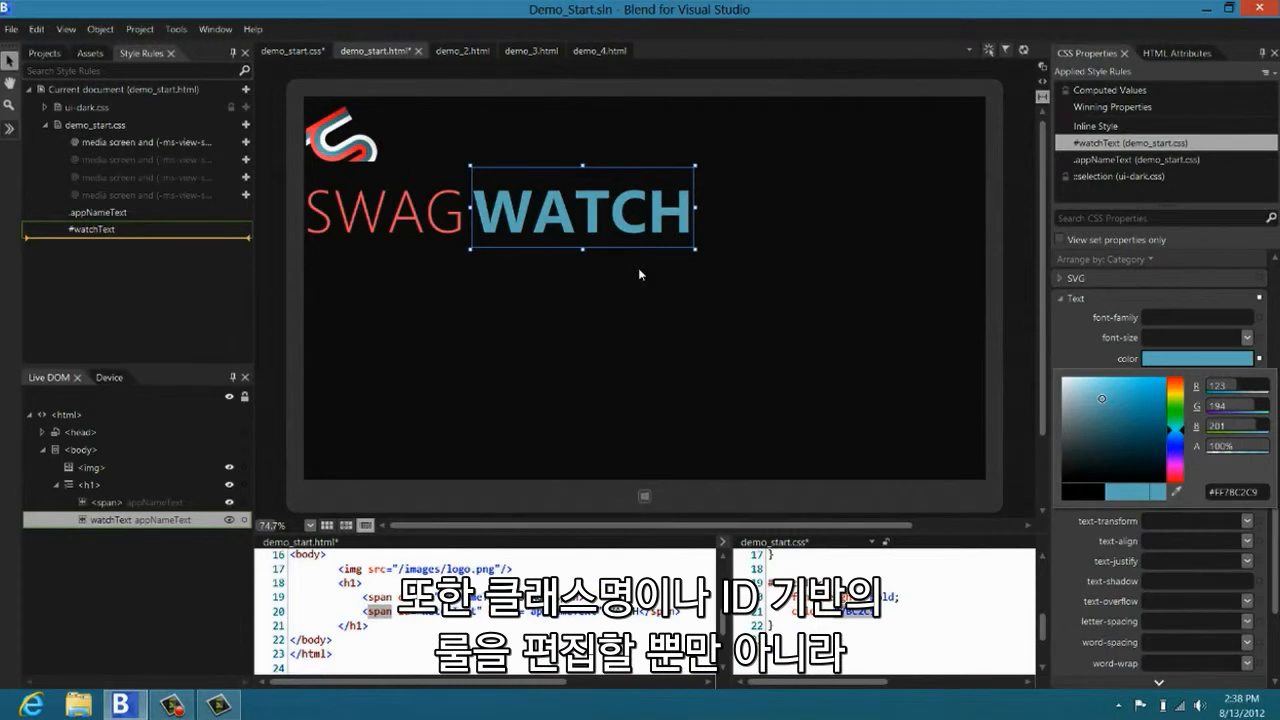
mouse_move(386, 136)
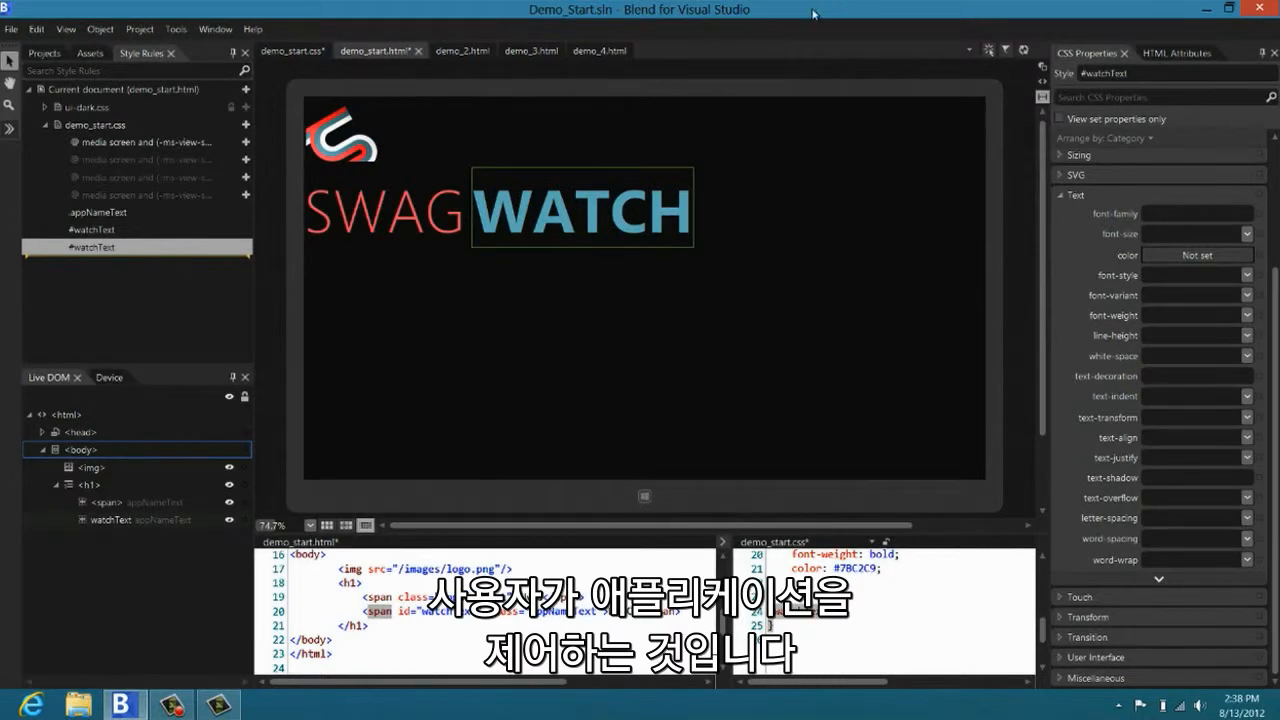
Step: On demo_2.html, expand body and select the layoutRoot div to show its #layoutRoot grid rule
click(448, 50)
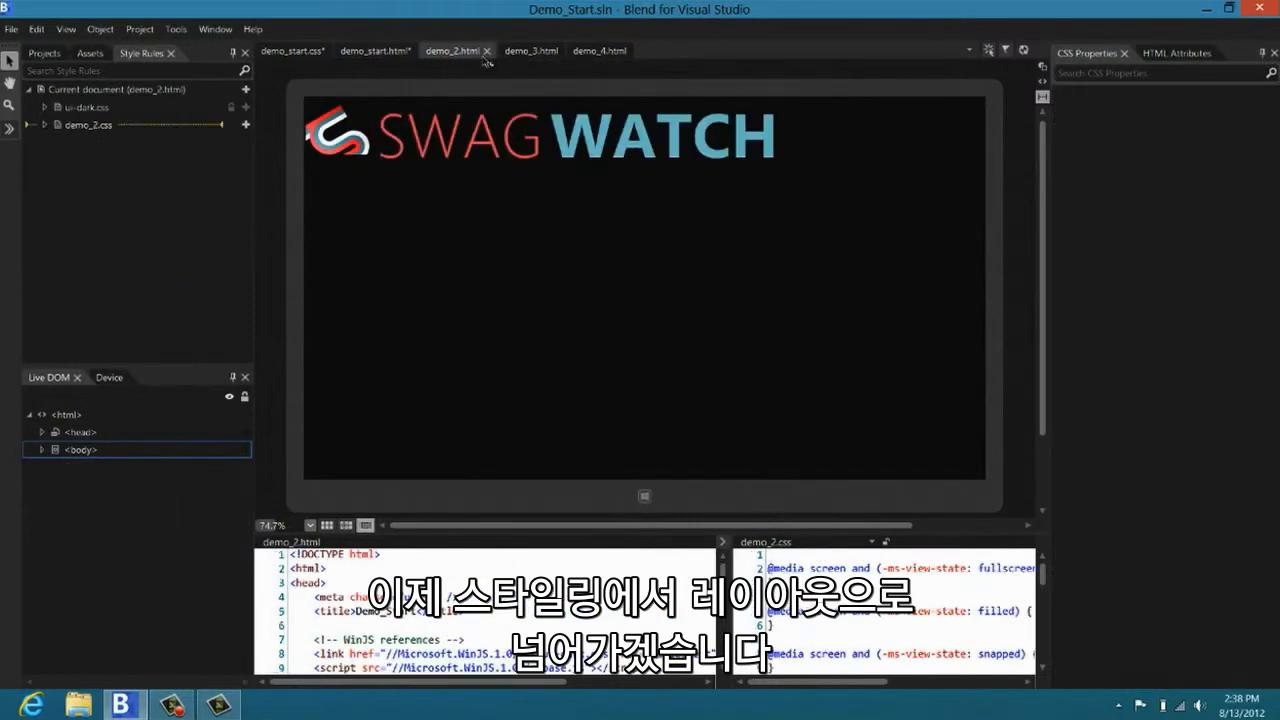
click(80, 448)
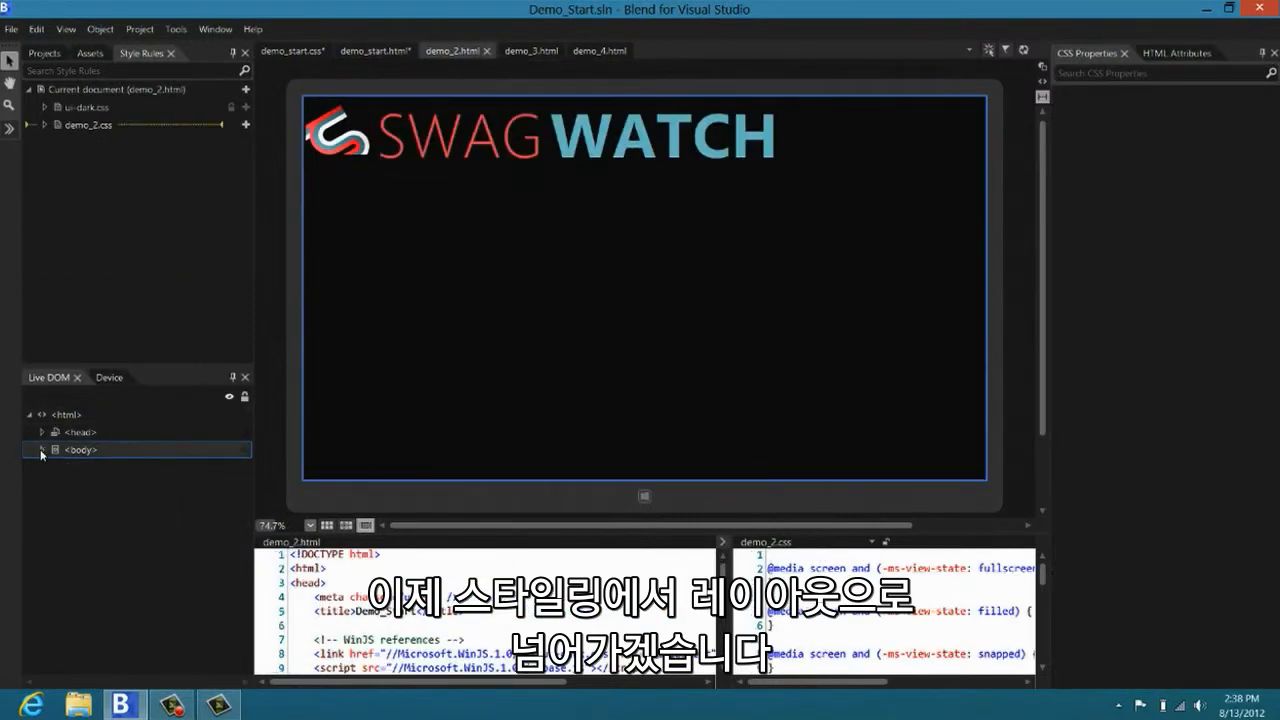
click(40, 448)
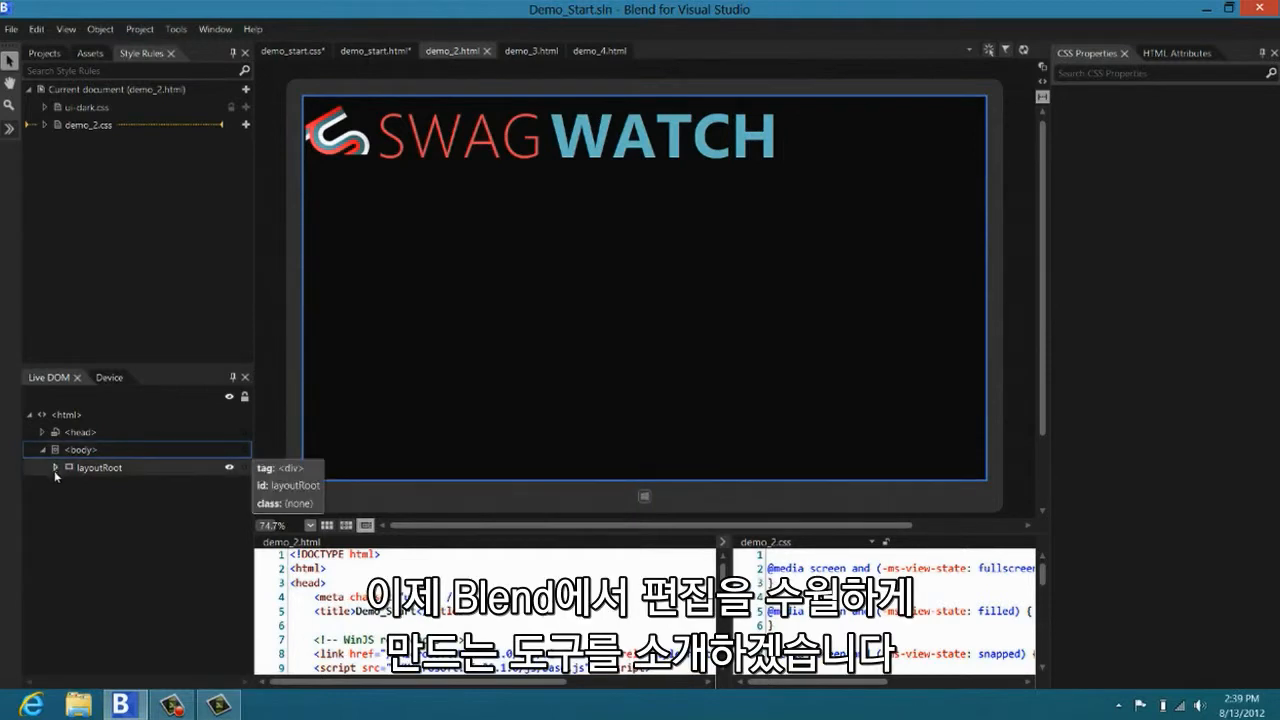
click(56, 468)
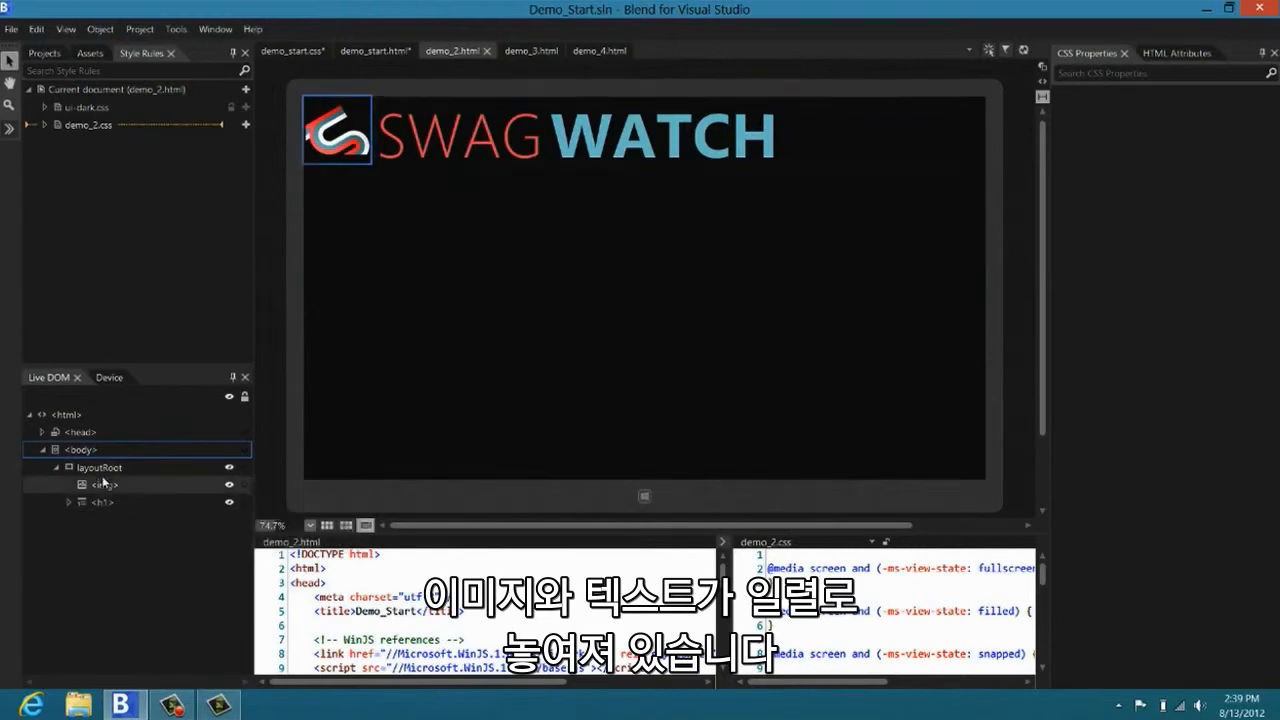
click(98, 468)
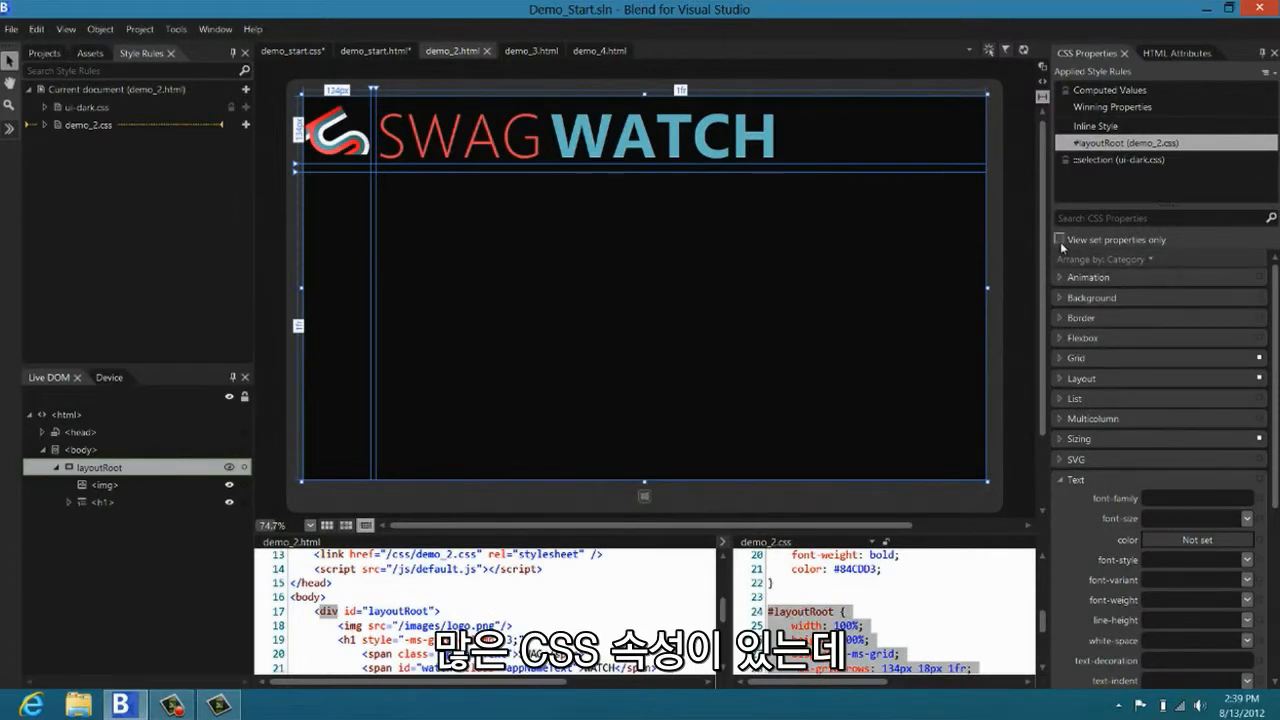
mouse_move(1060, 244)
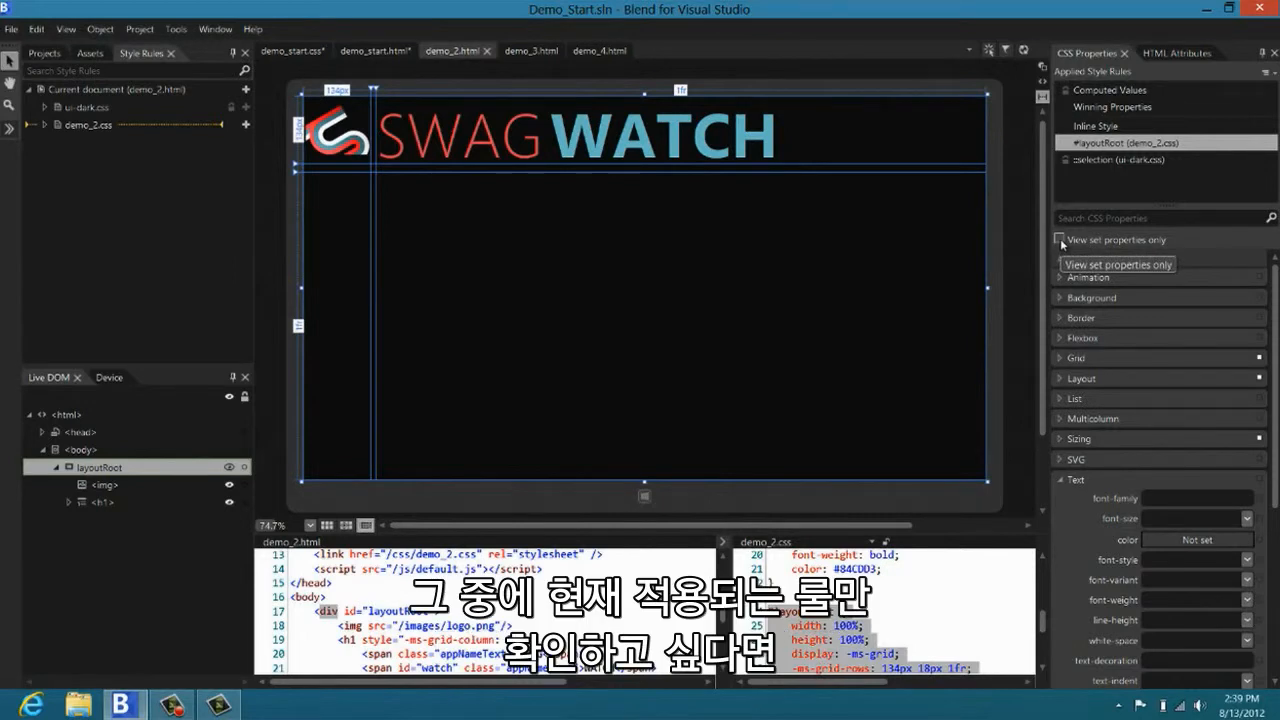
Step: Show only set properties and add column dividers to the layoutRoot grid from the artboard ruler
click(1060, 240)
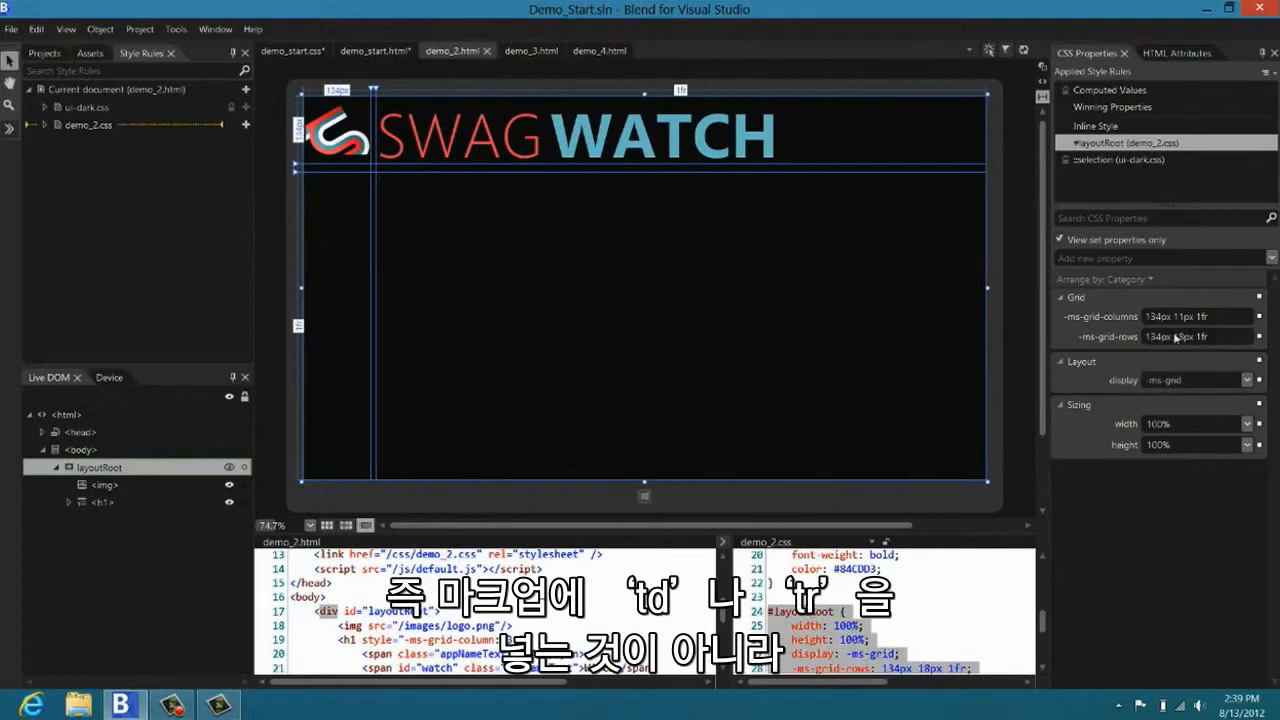
mouse_move(1228, 348)
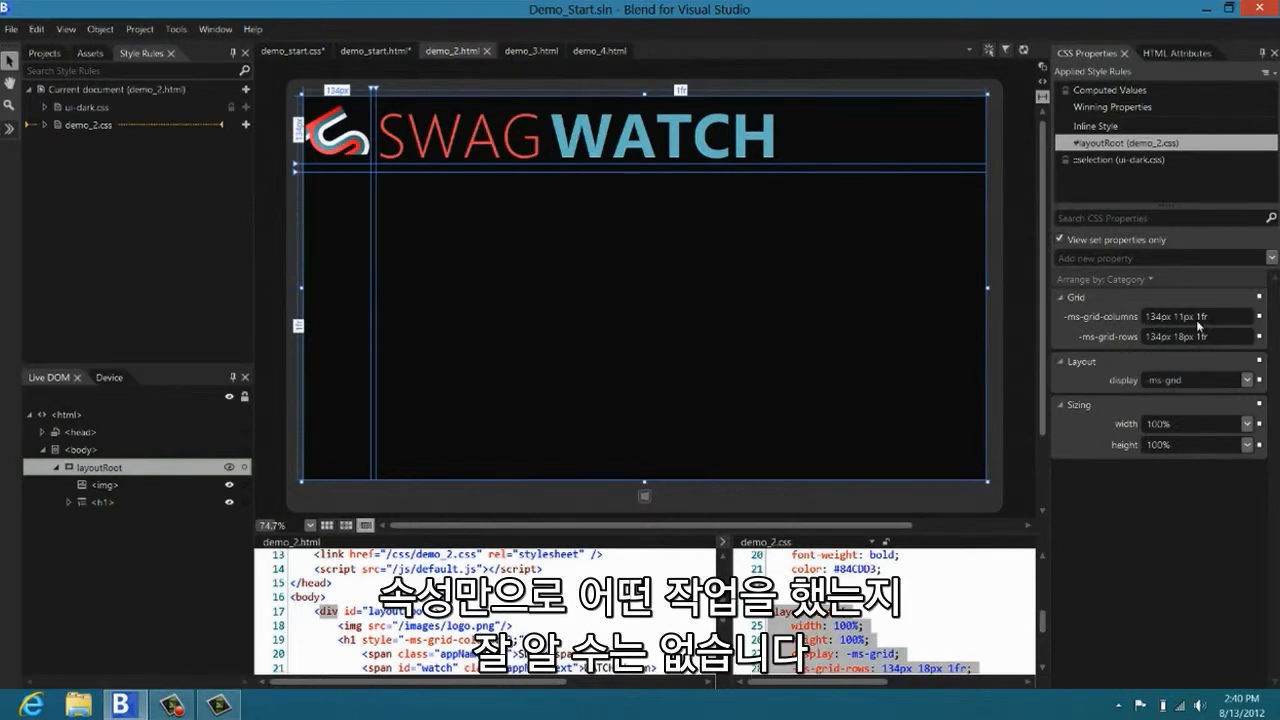
mouse_move(1192, 322)
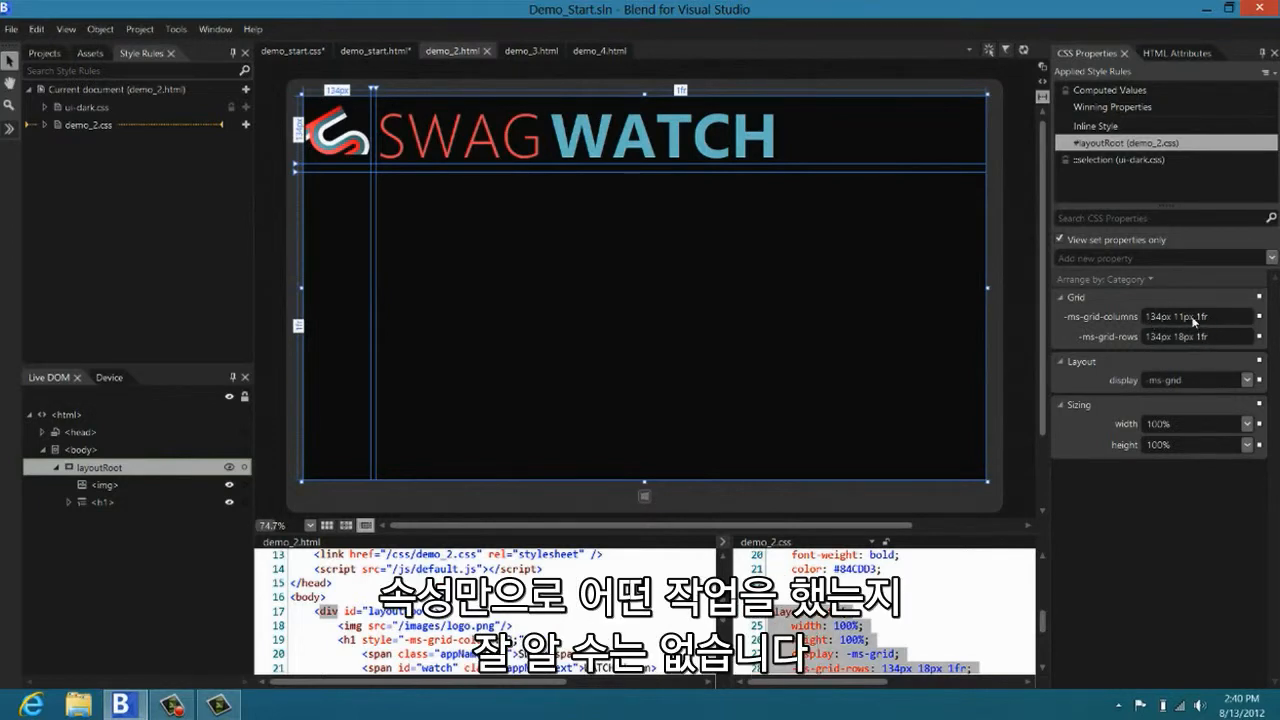
mouse_move(682, 260)
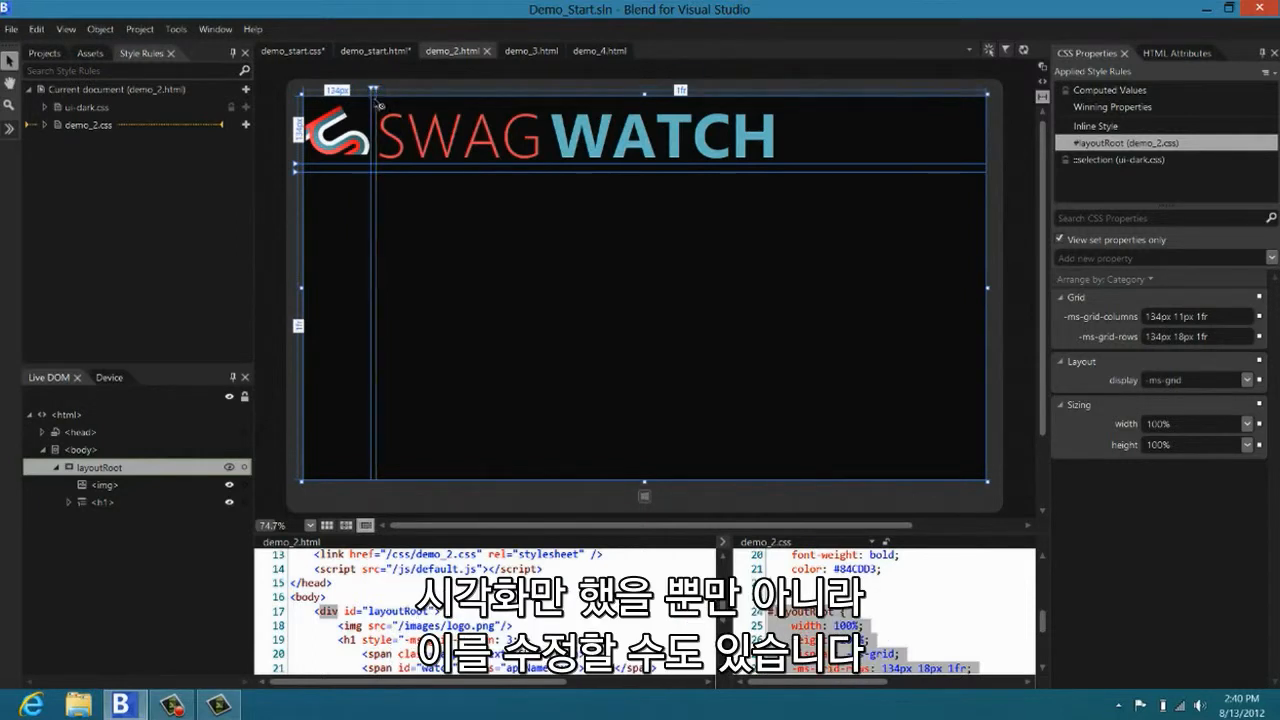
click(370, 72)
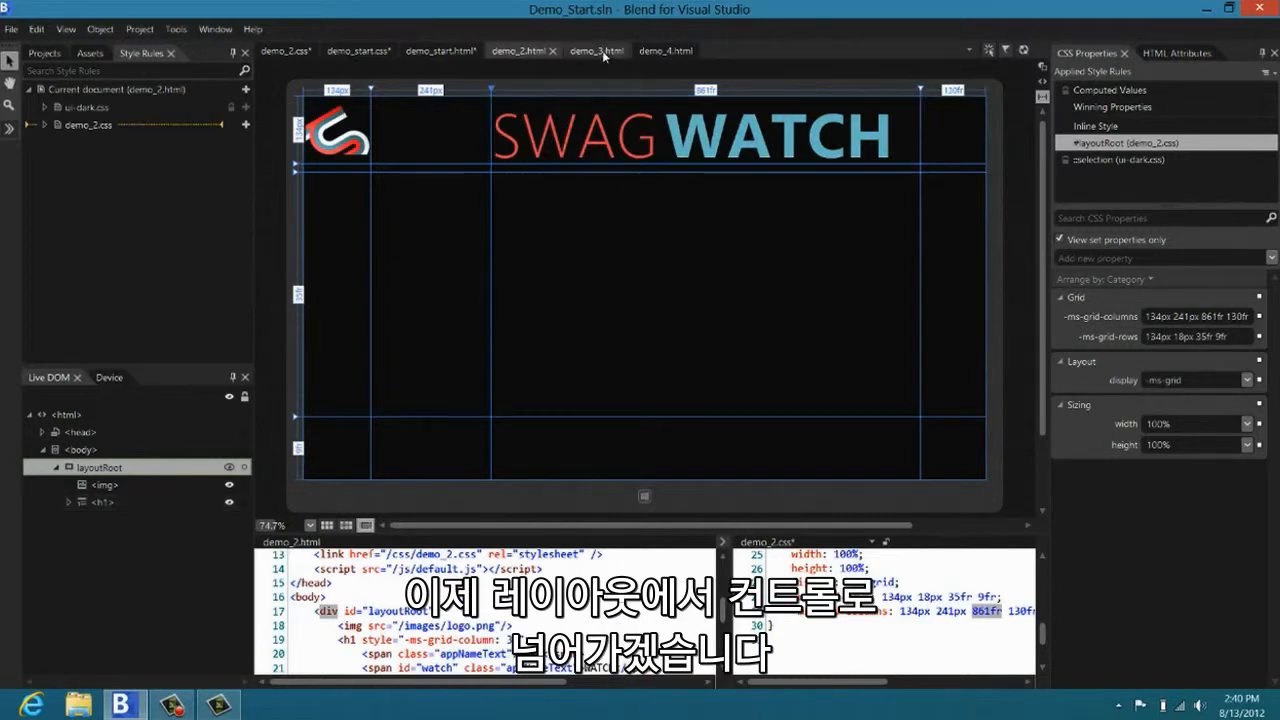
Step: On demo_3.html, select the shirtList ListView and its first item for template editing
click(592, 50)
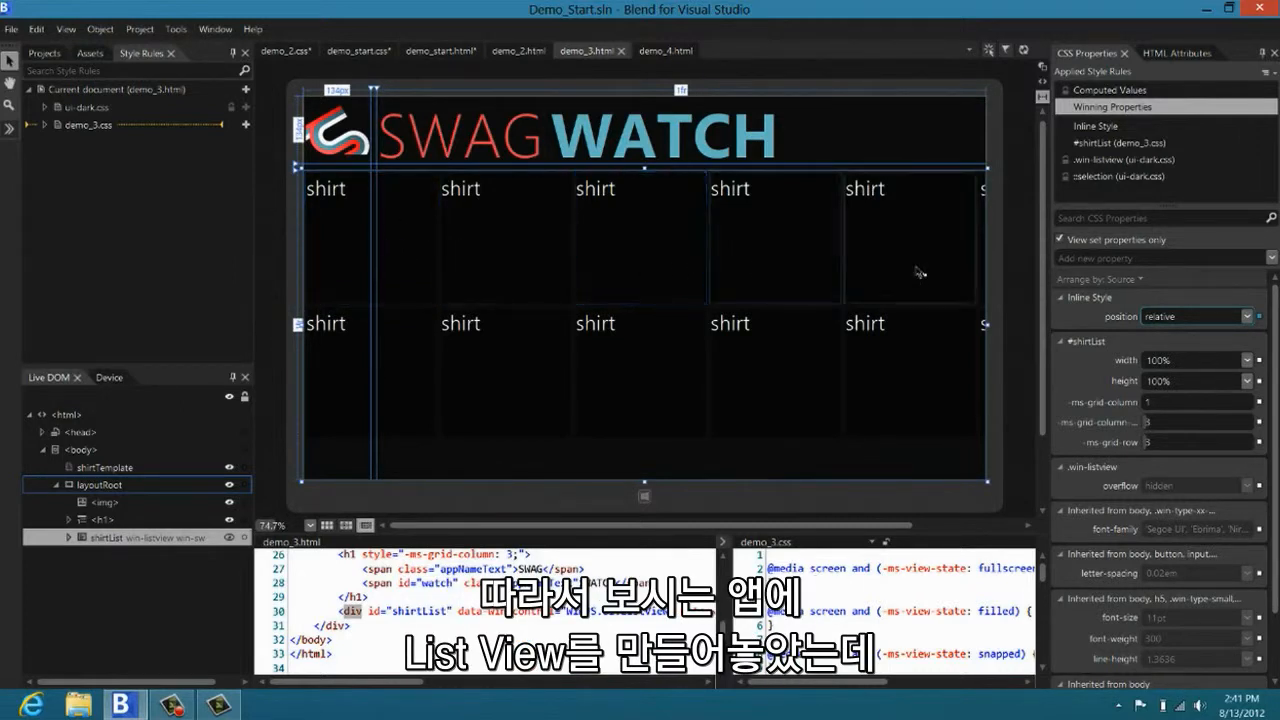
click(776, 370)
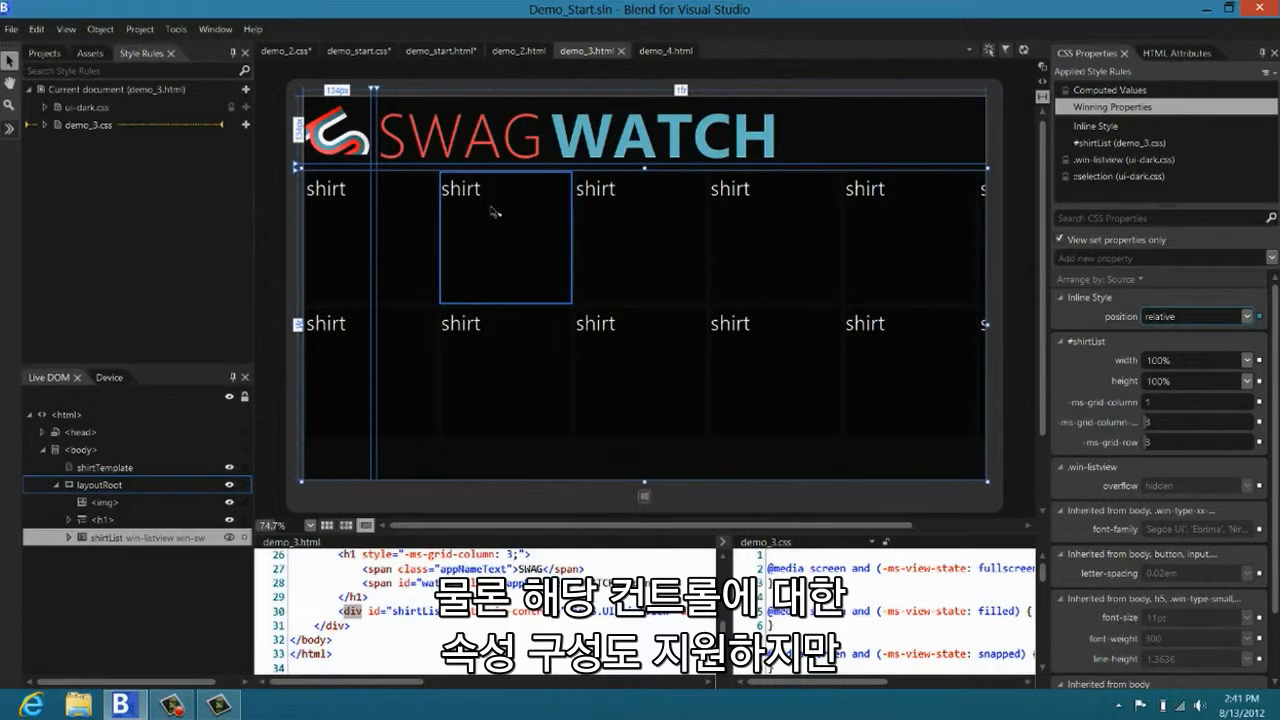
mouse_move(496, 282)
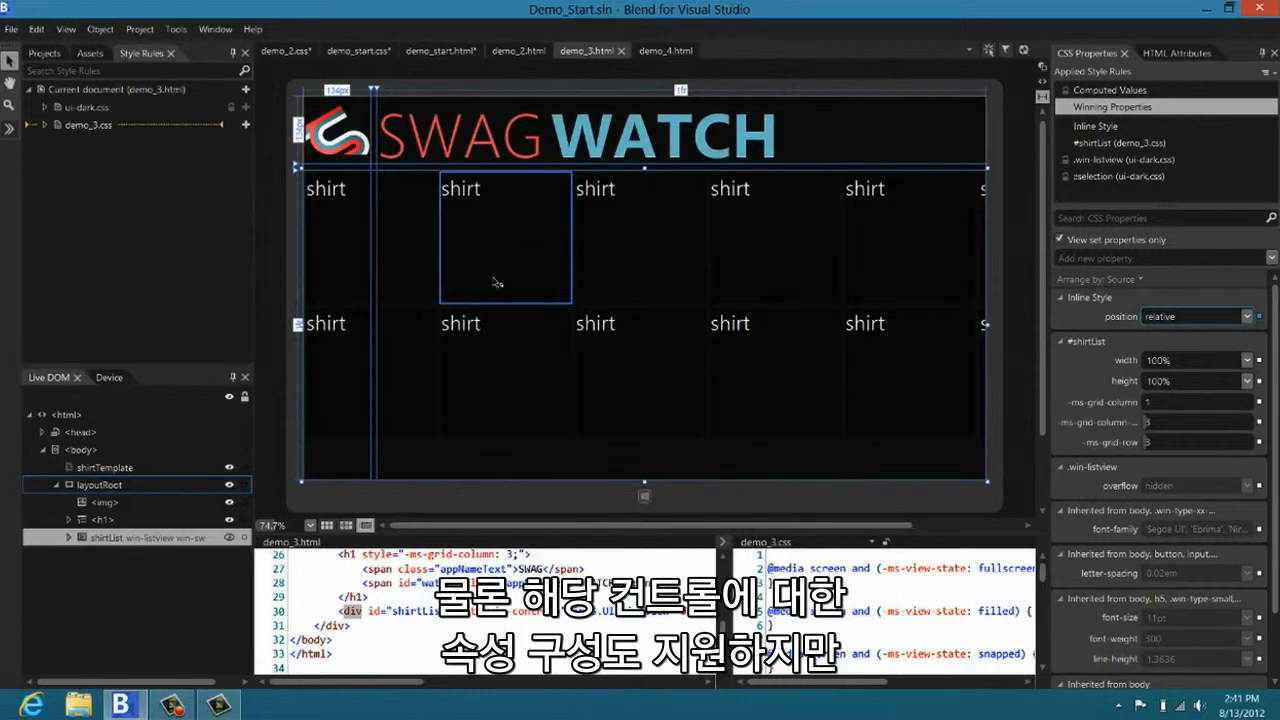
click(370, 238)
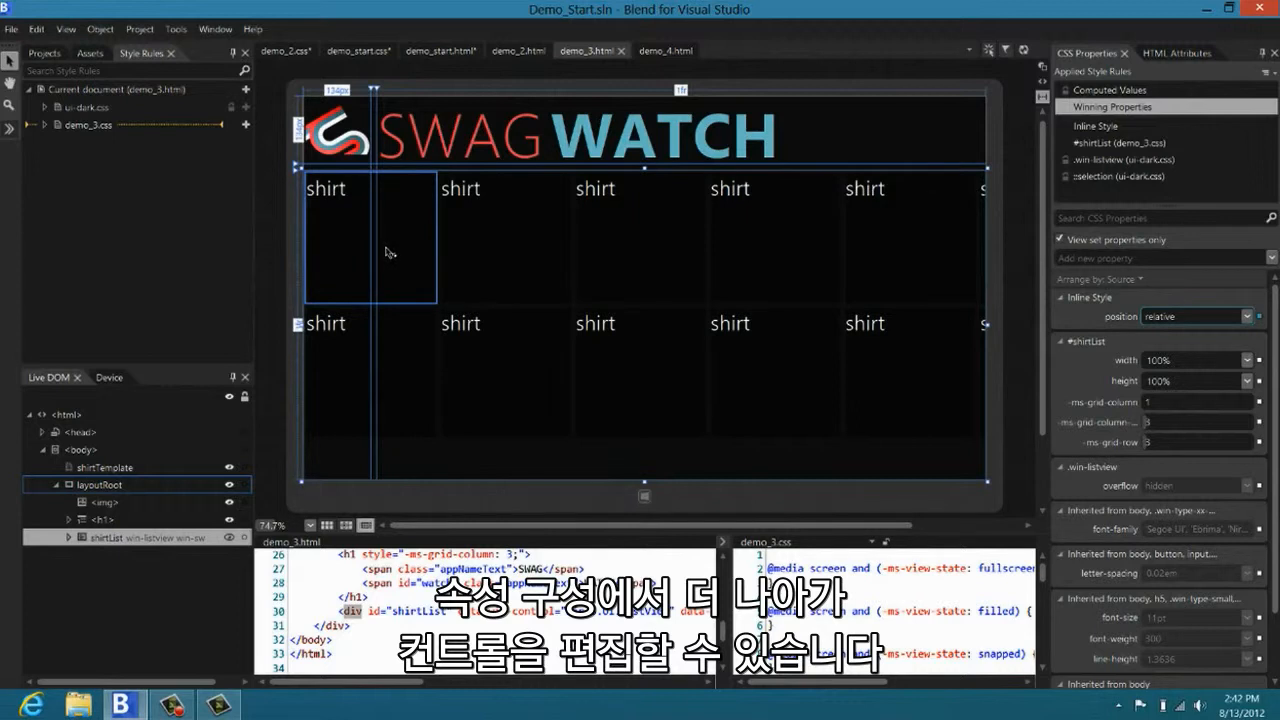
mouse_move(396, 234)
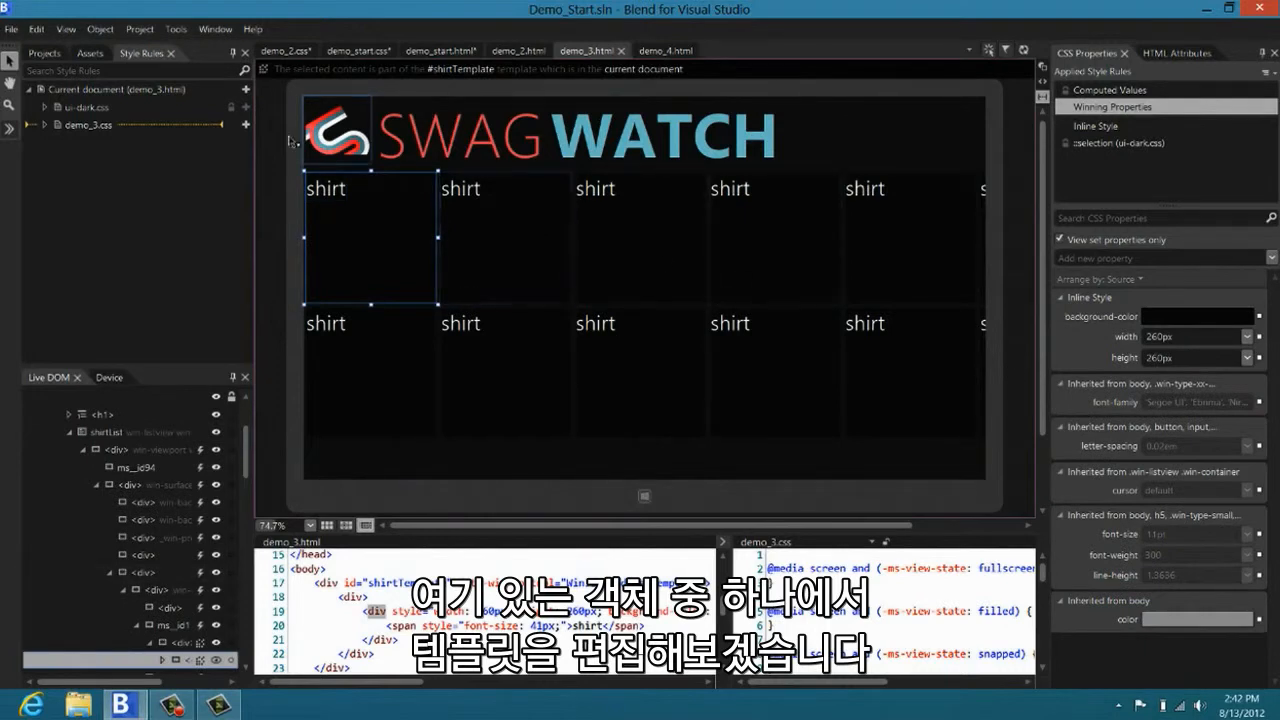
mouse_move(420, 248)
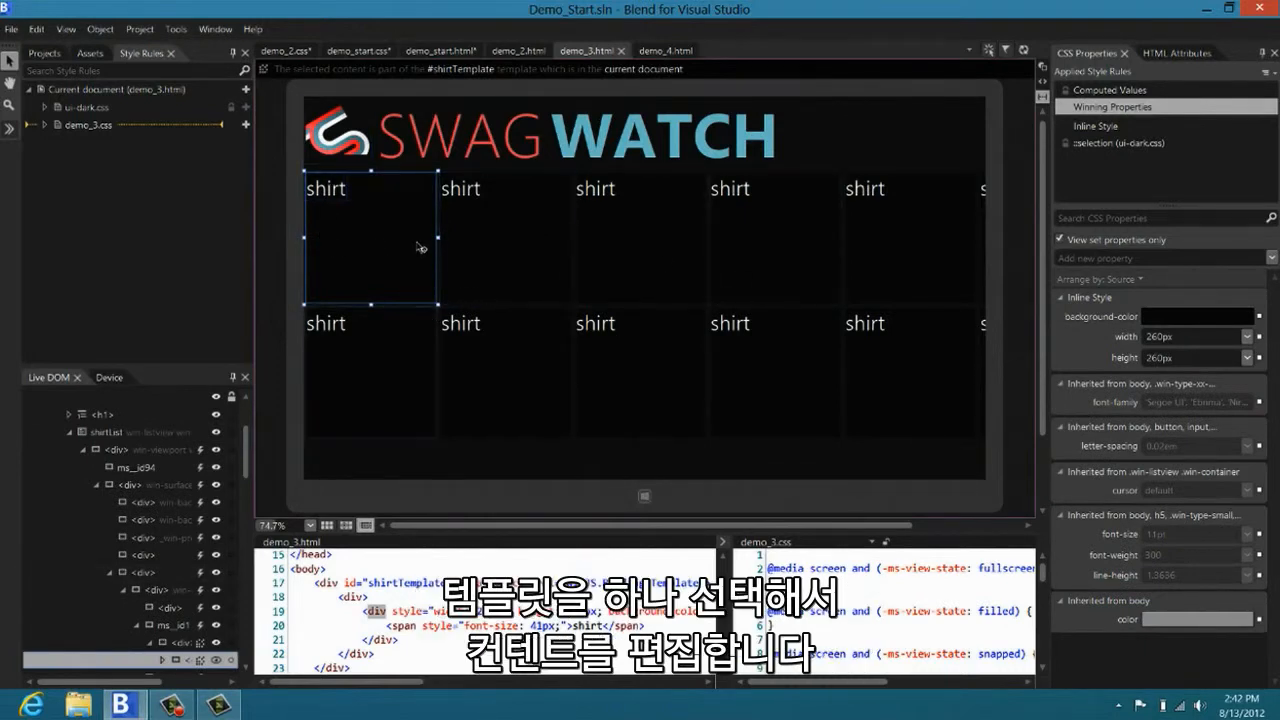
Step: Select the first item's template container to receive the placeholder image
click(324, 188)
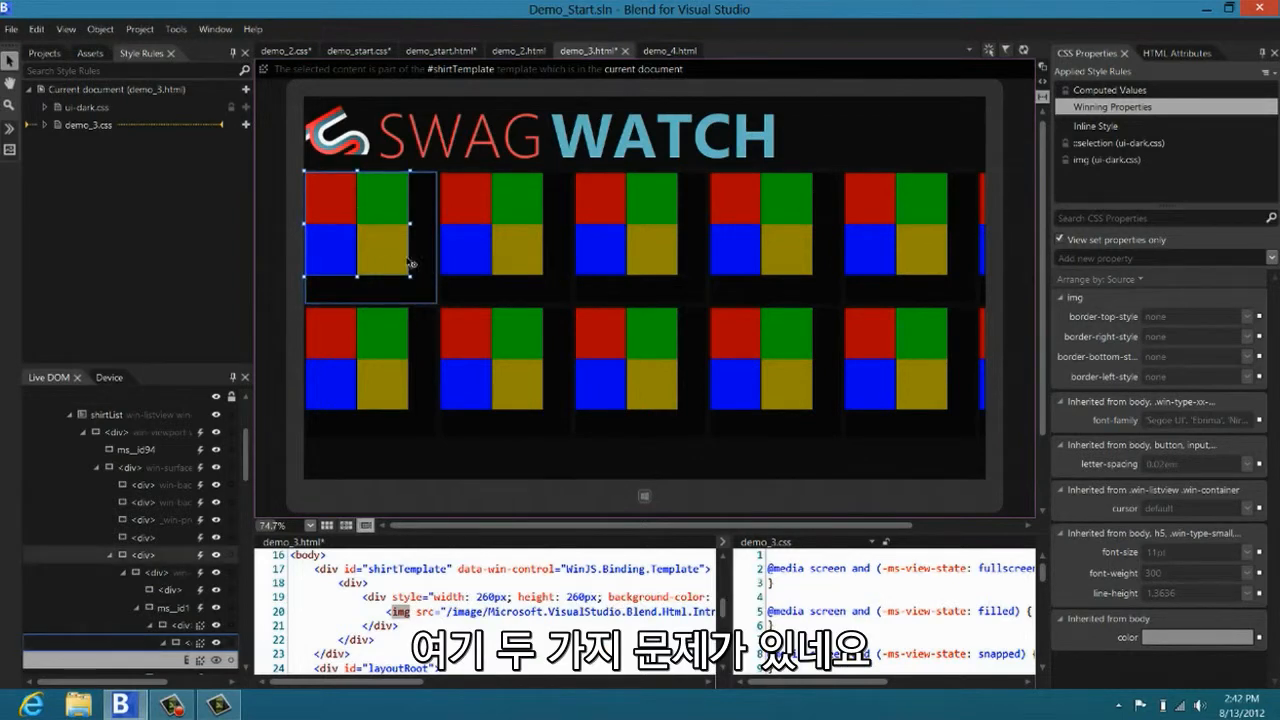
mouse_move(350, 216)
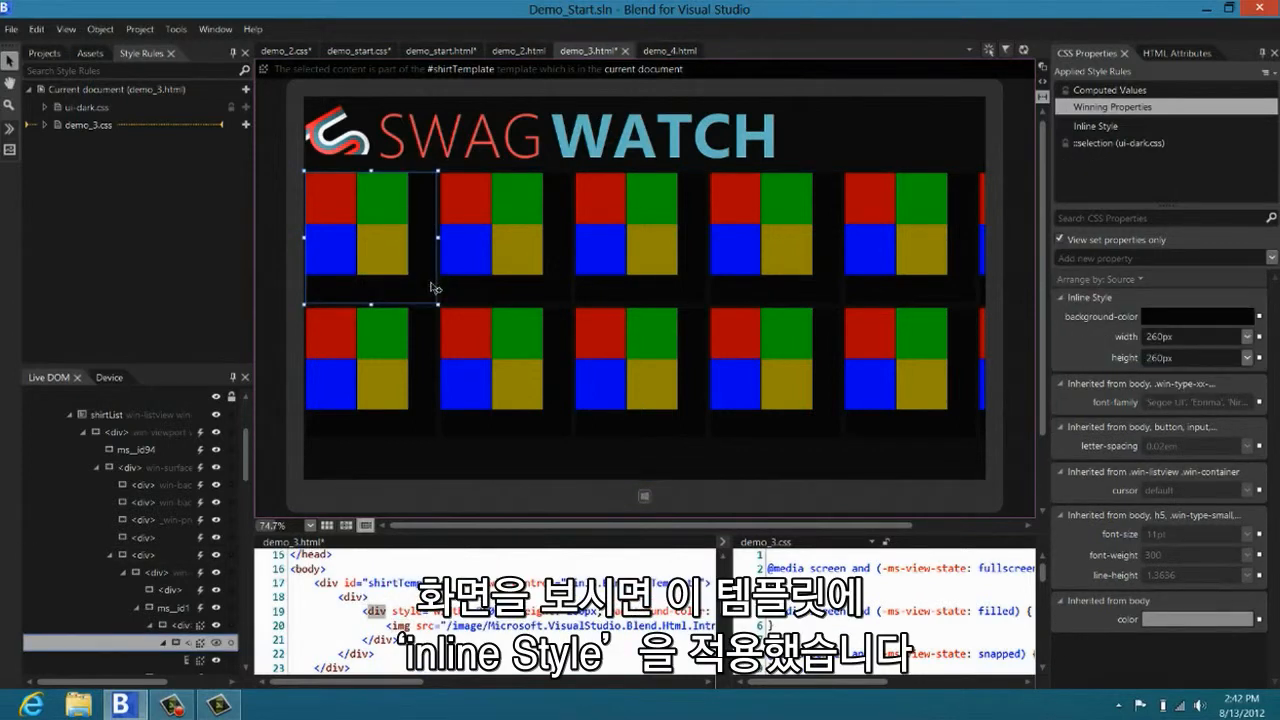
Step: Cut the 260px width and height from the template container's inline Sizing properties
click(1096, 124)
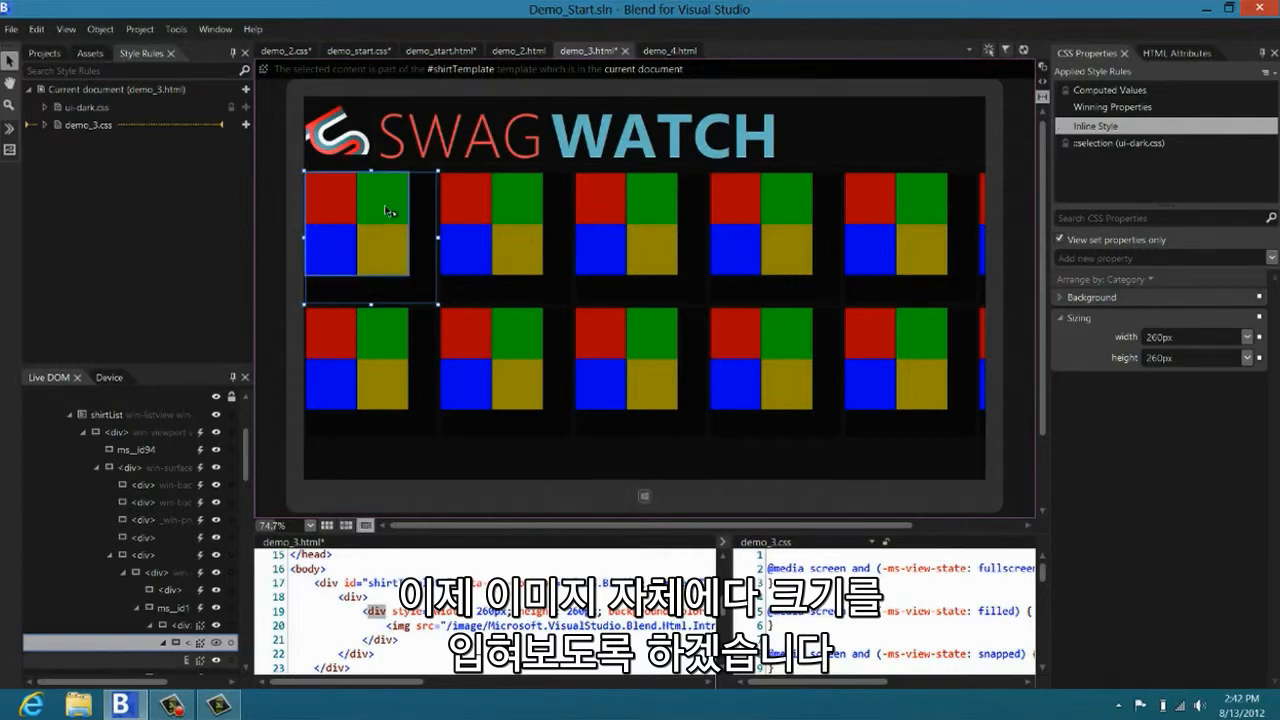
click(490, 236)
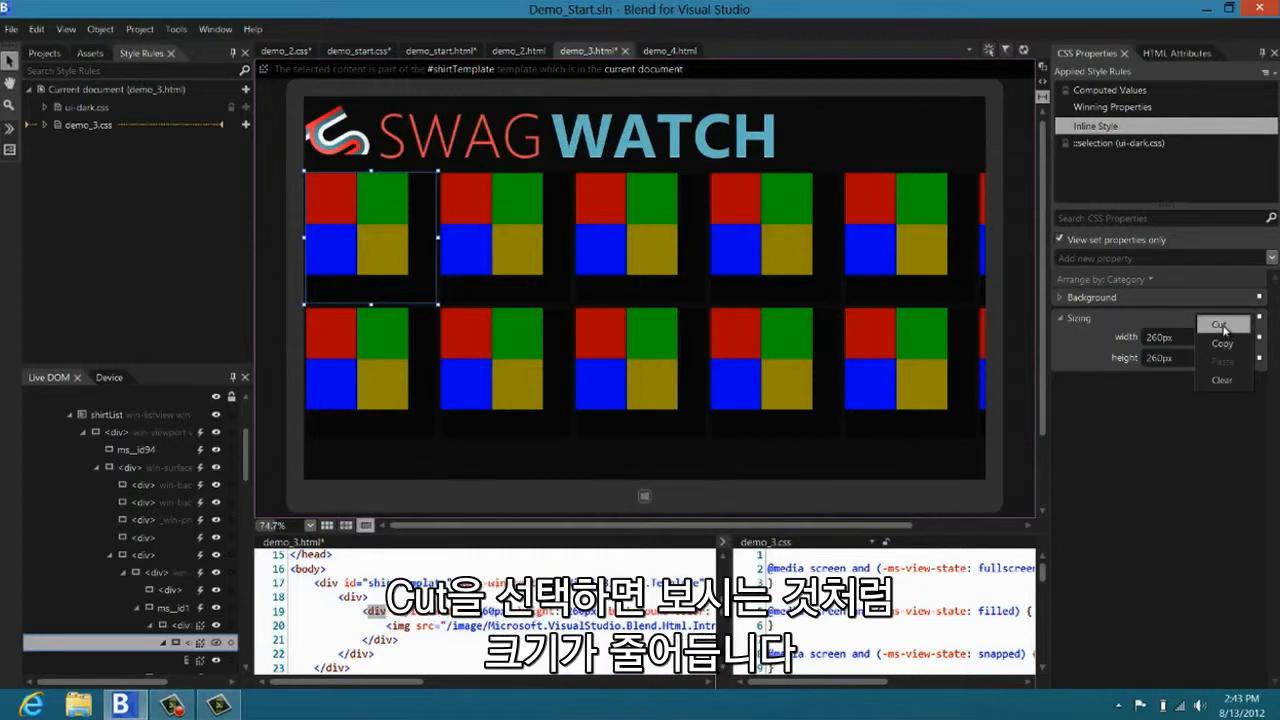
click(1220, 324)
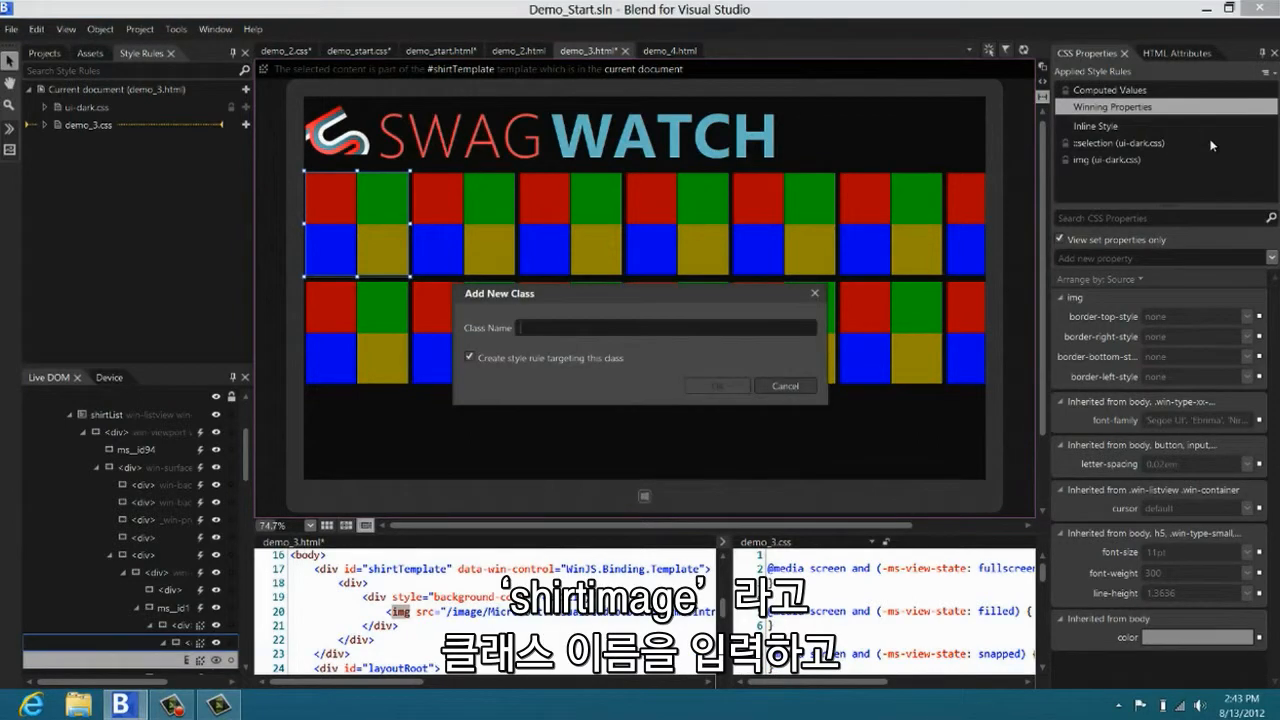
Step: Create the shirtImage class on the image and paste the 260px size into its .shirtImage rule
text(shirt)
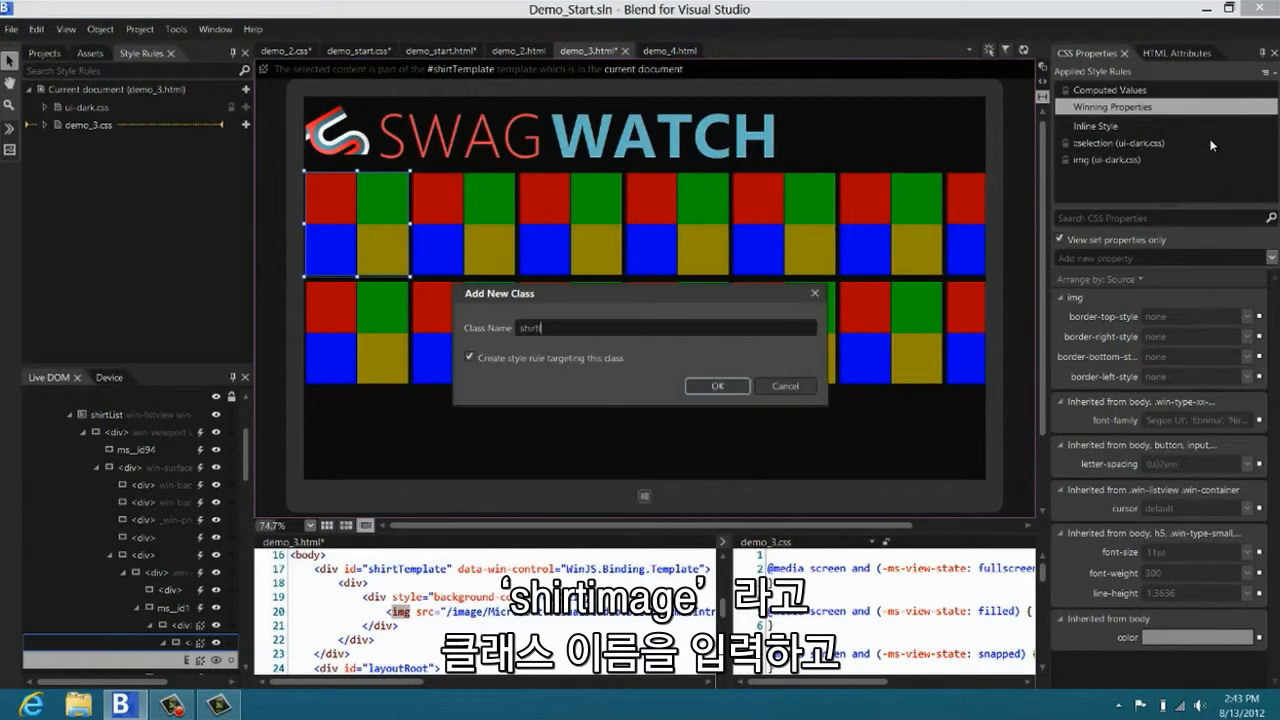
click(716, 386)
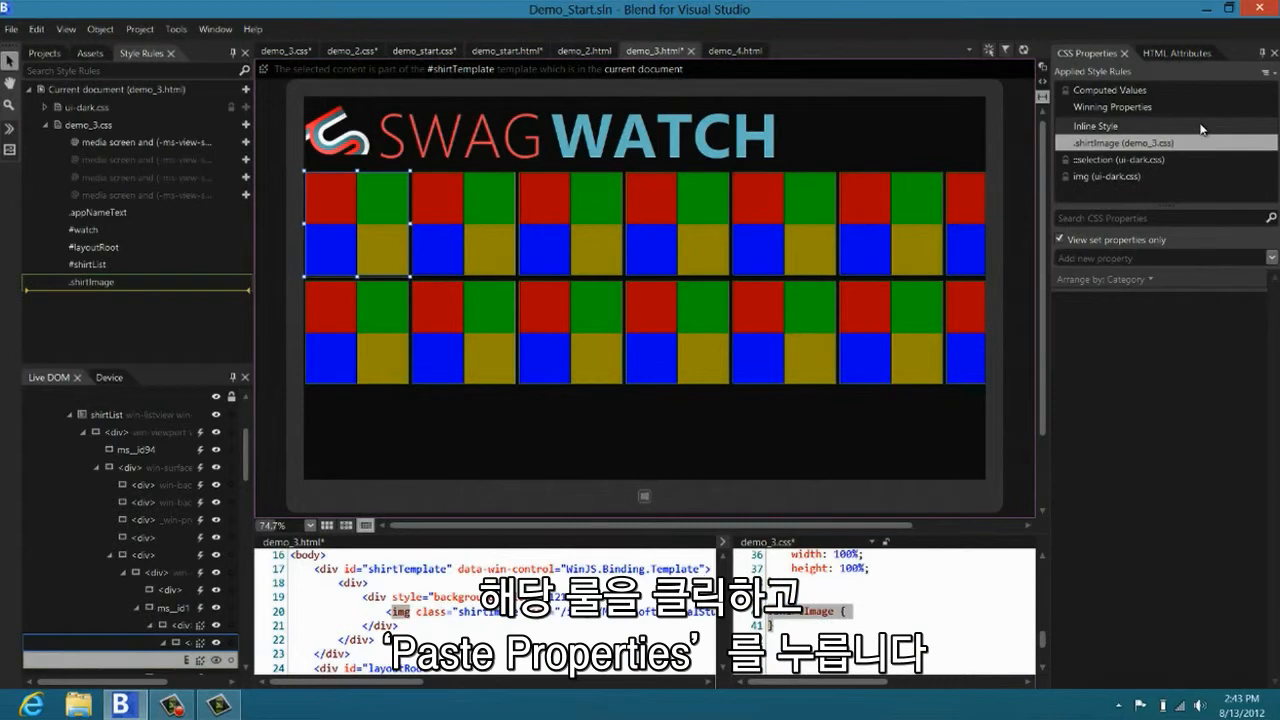
right_click(1120, 142)
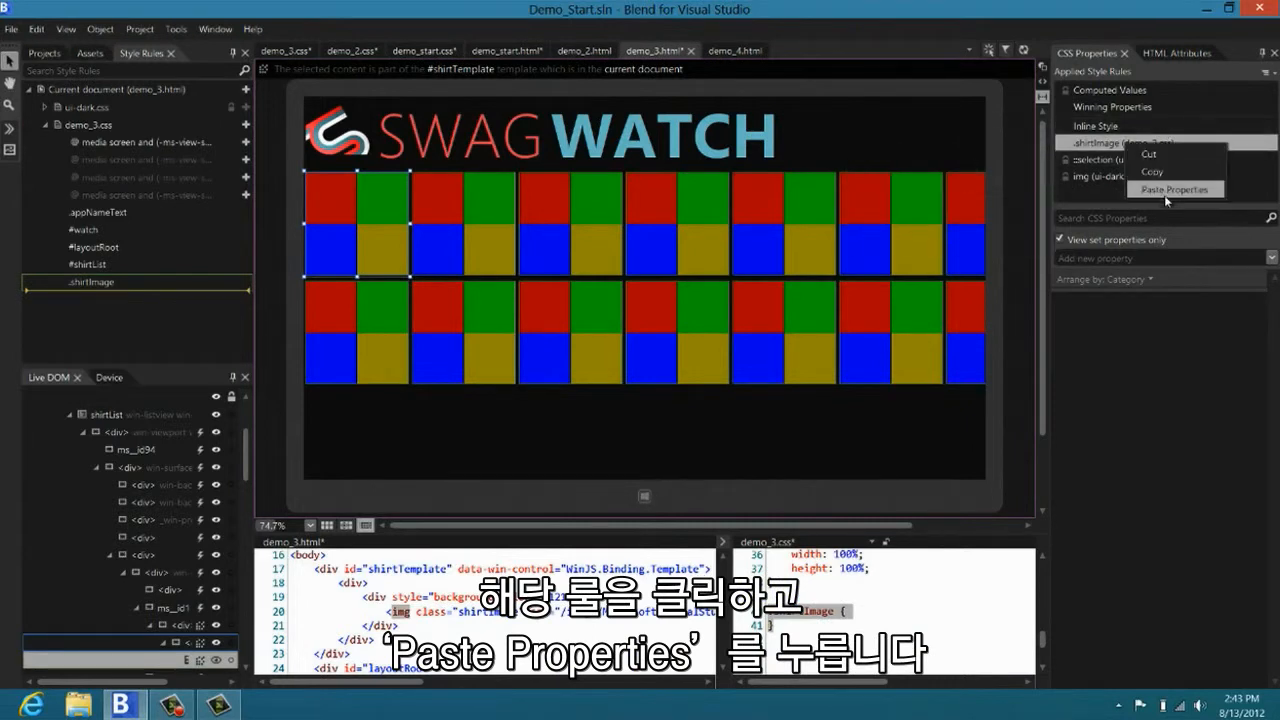
click(1176, 188)
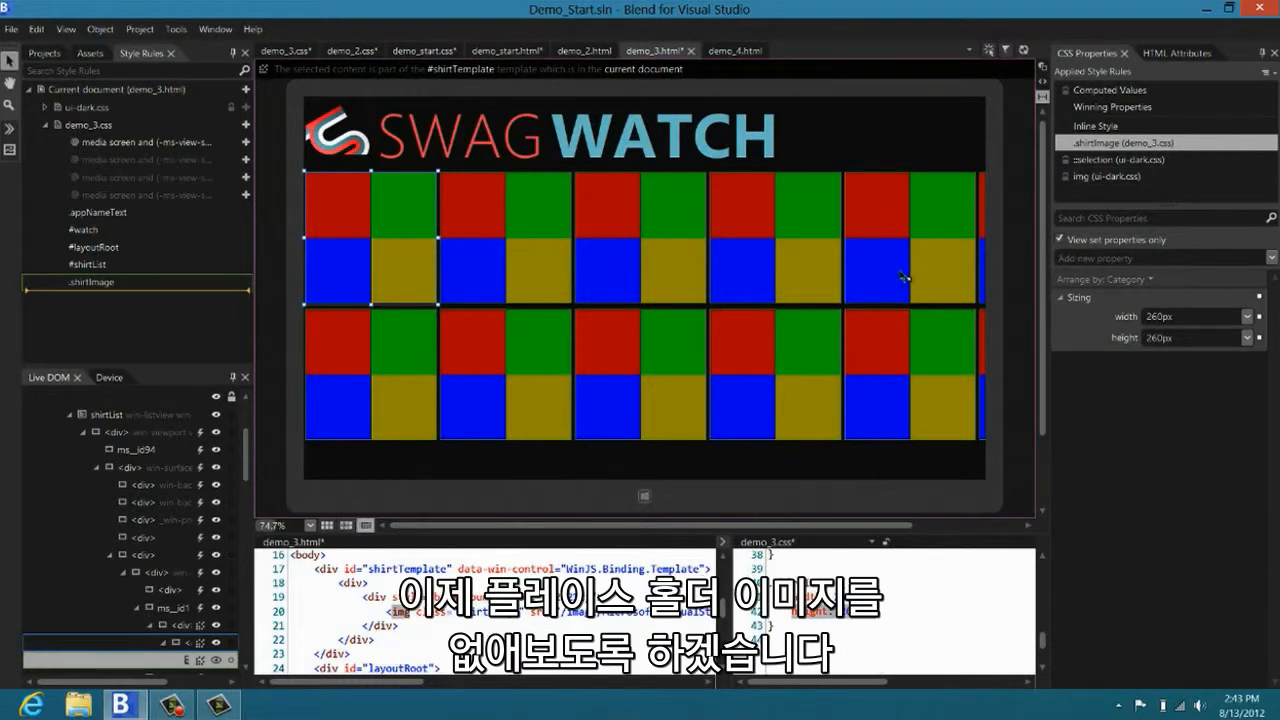
Step: Set the image src to a hoodie picture, then data-bind src to the item's 'shirt' property
click(1176, 52)
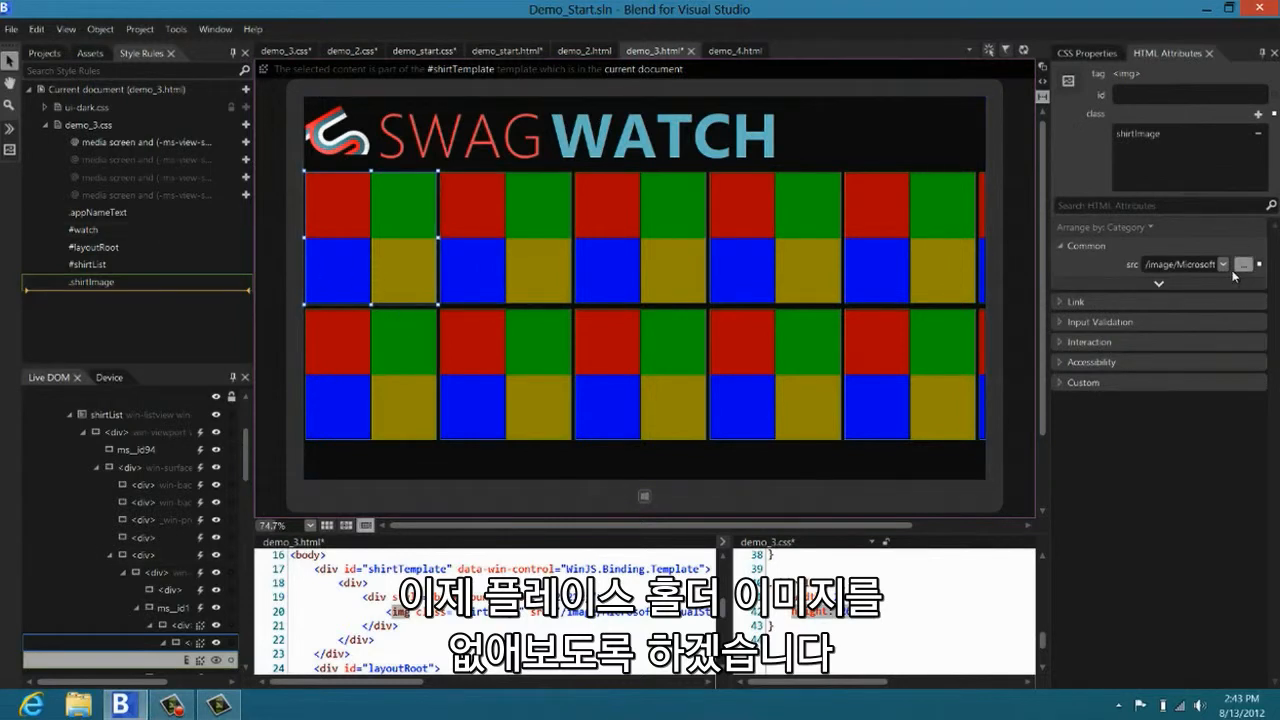
click(1222, 264)
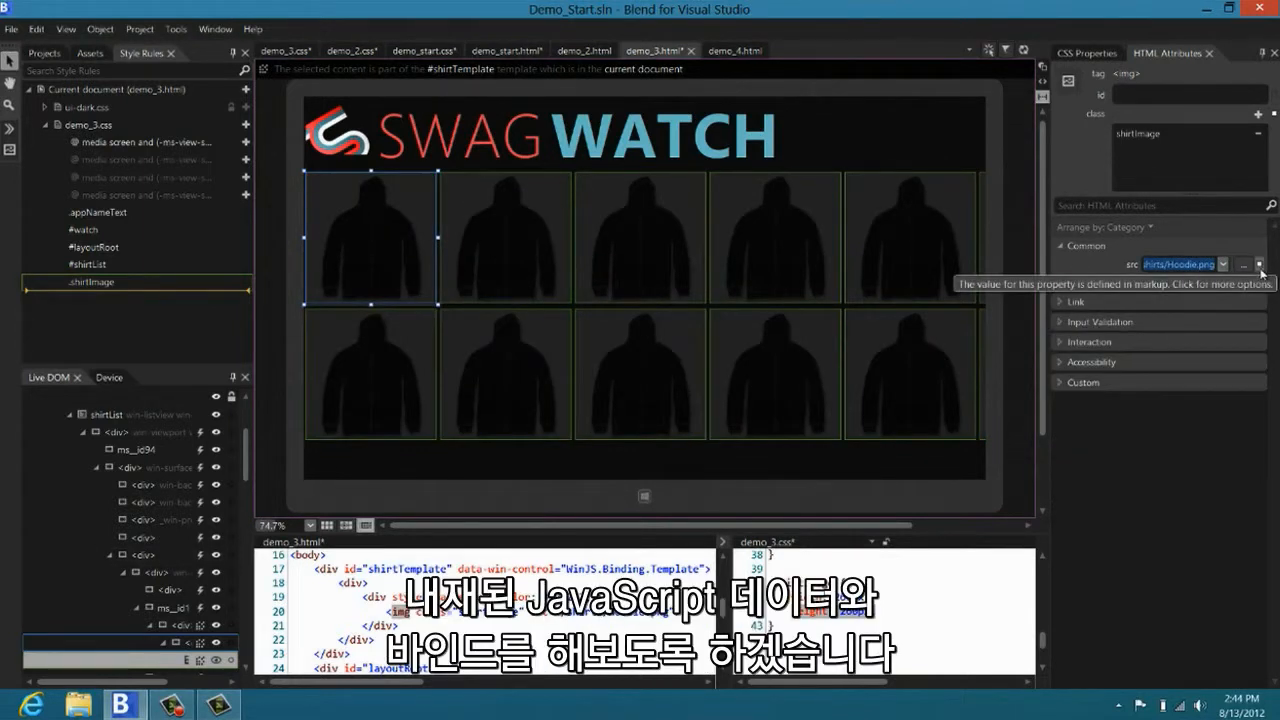
click(1260, 264)
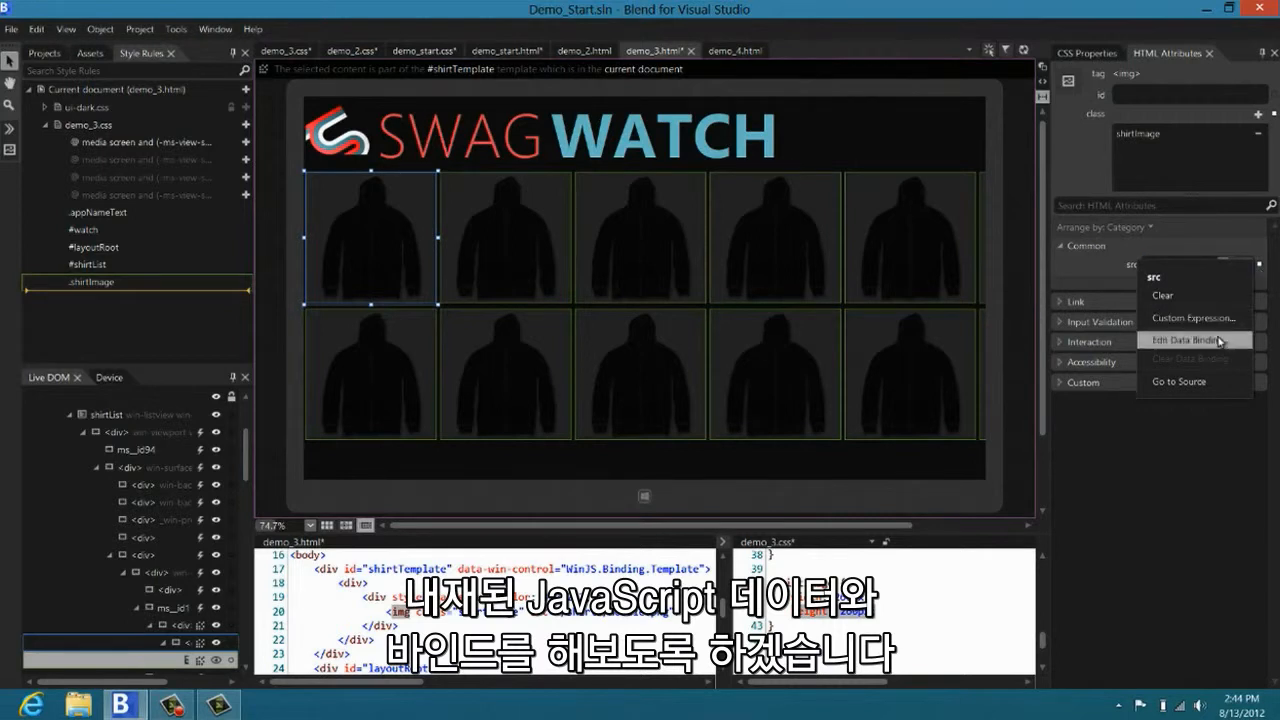
click(1184, 340)
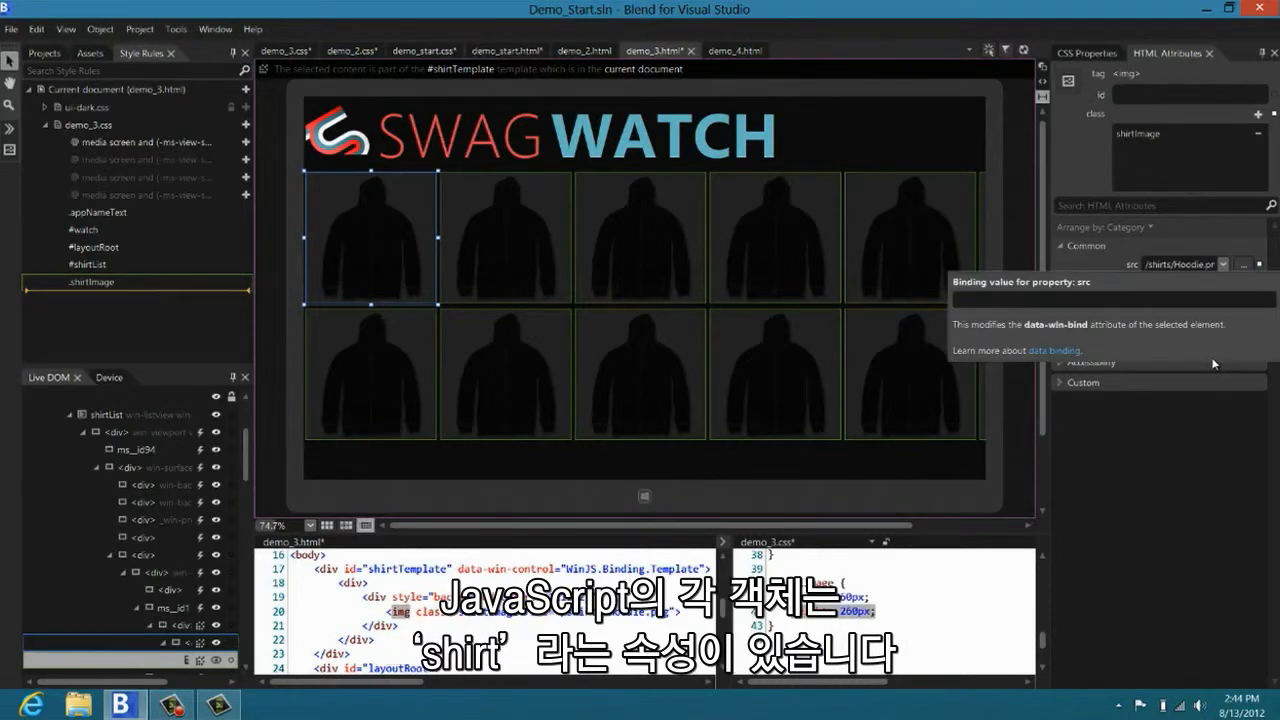
text(shirt)
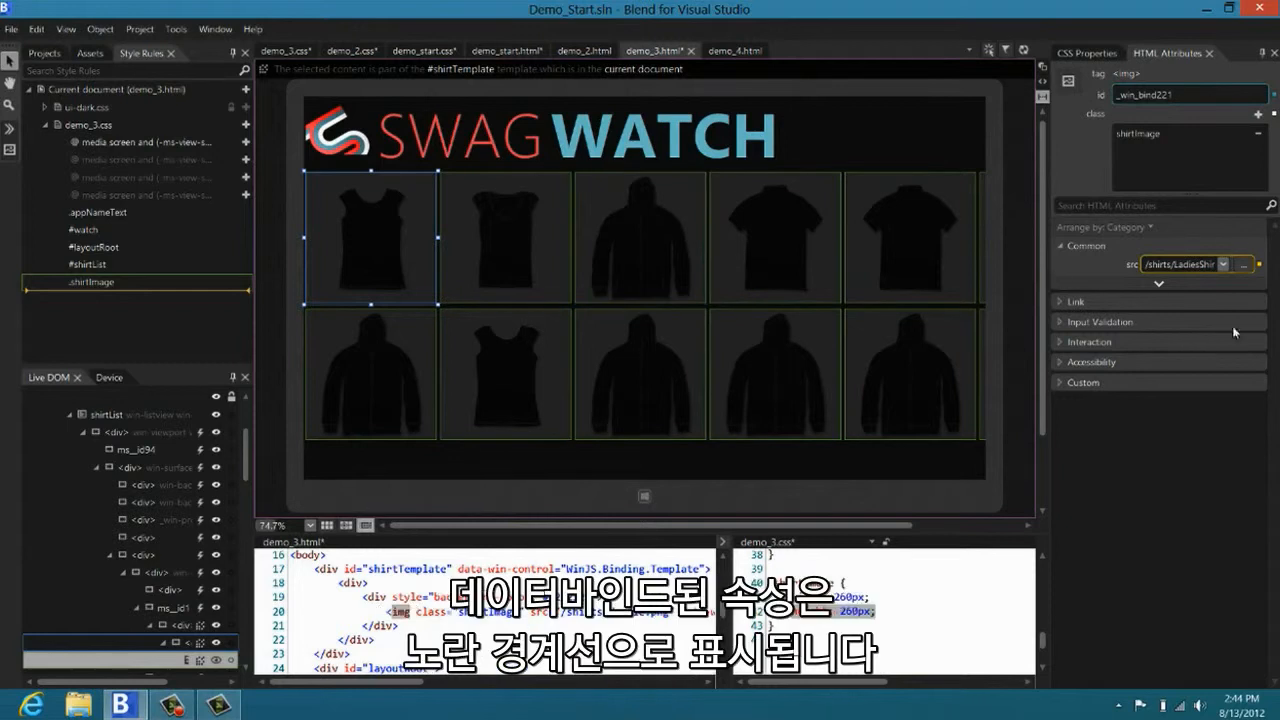
mouse_move(1256, 296)
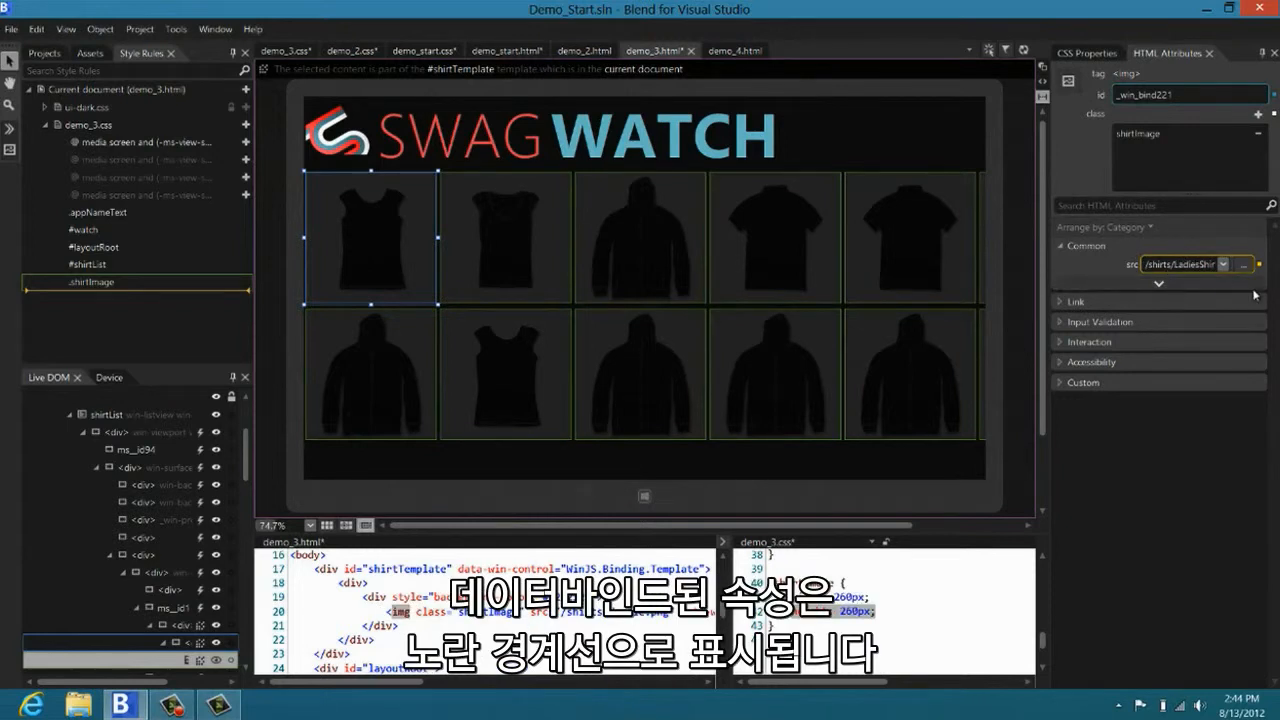
mouse_move(1184, 264)
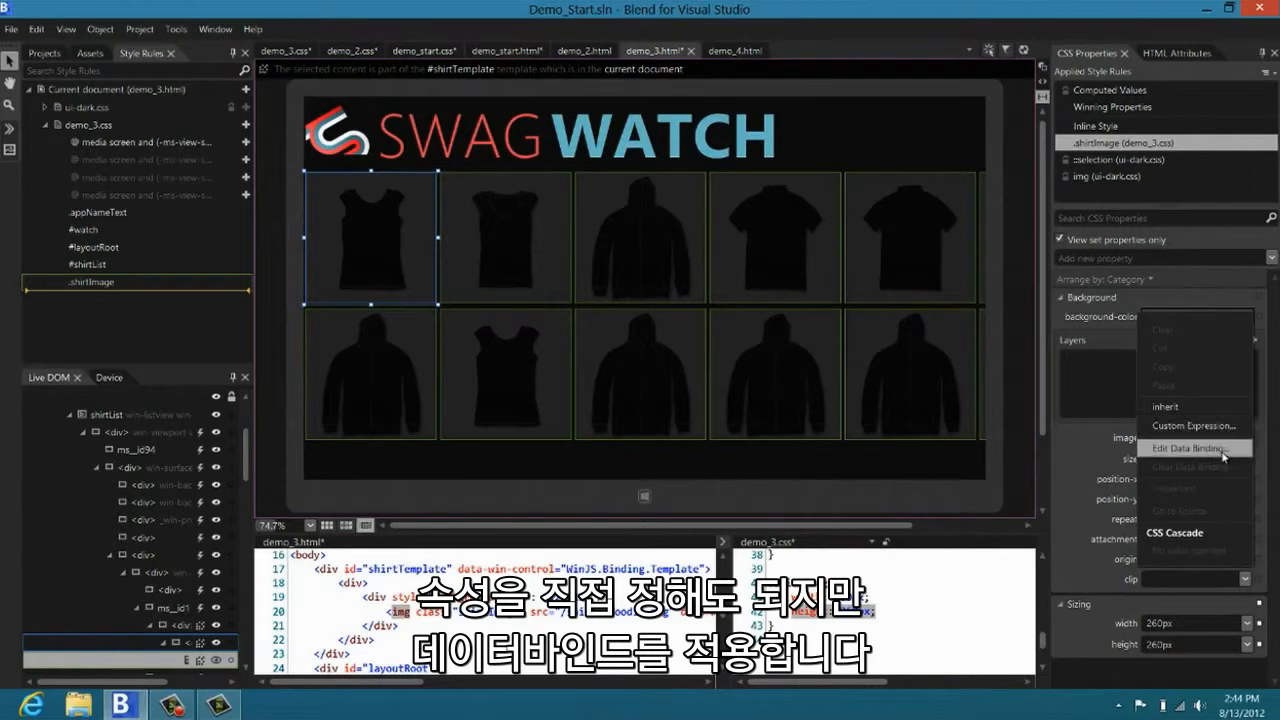
Step: Start a data binding on the shirt template's background-color CSS property
click(1196, 448)
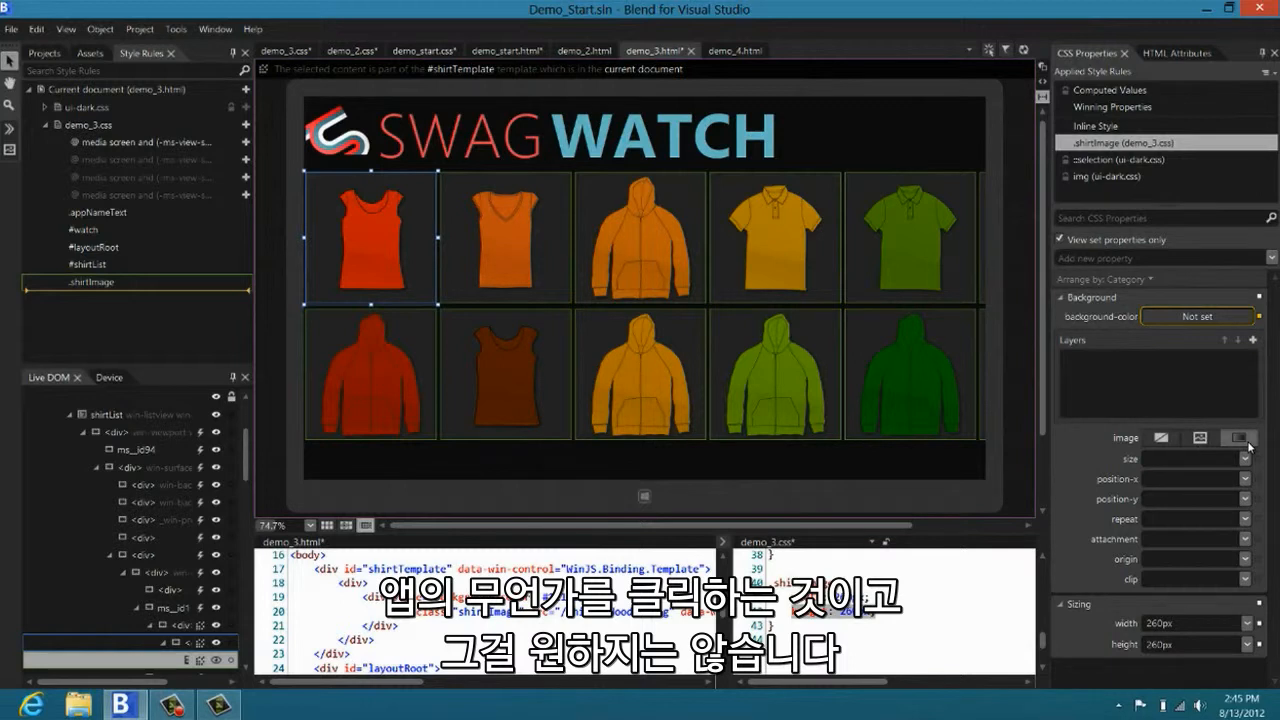
Step: Select the orange hoodie tile on the artboard to inspect its template element
click(640, 238)
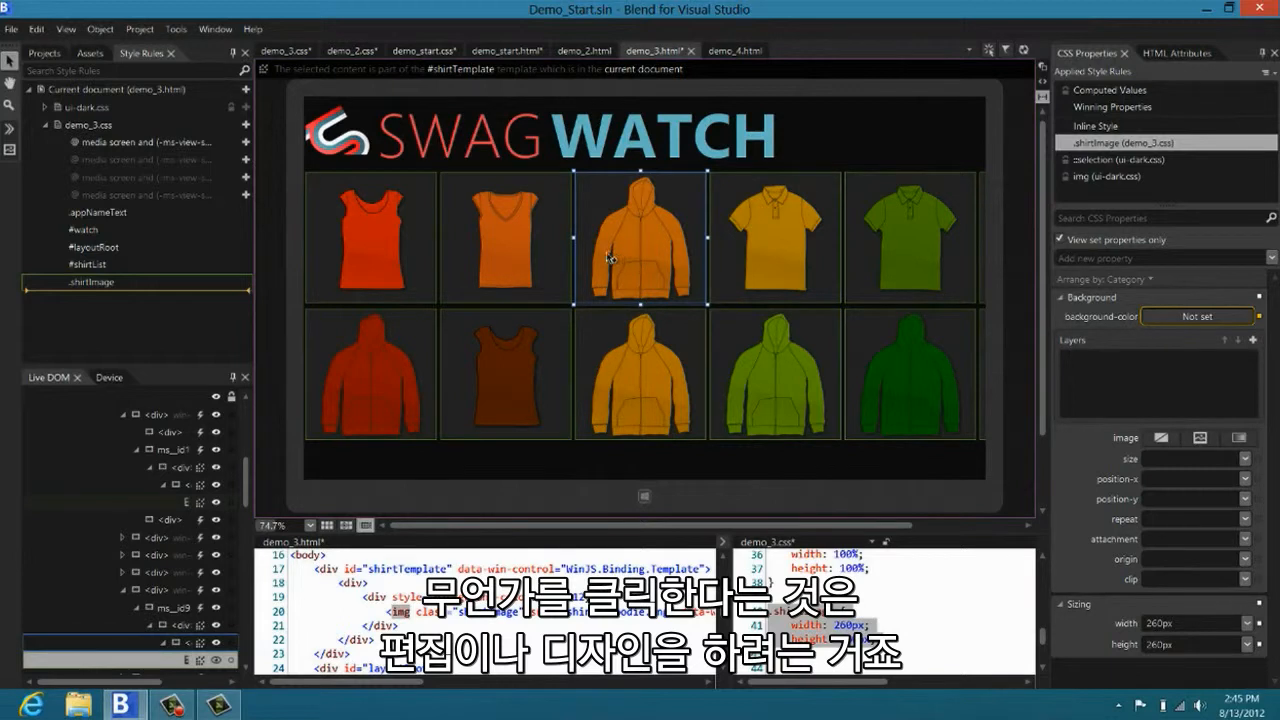
mouse_move(592, 258)
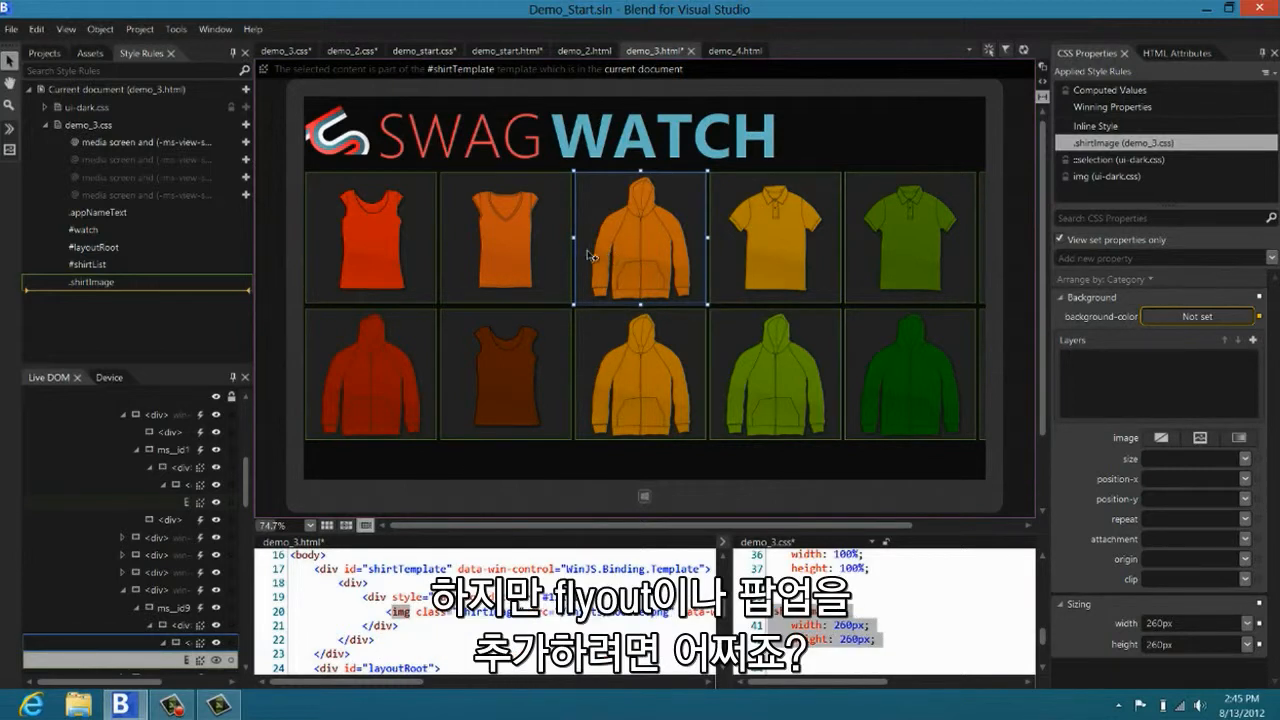
mouse_move(596, 292)
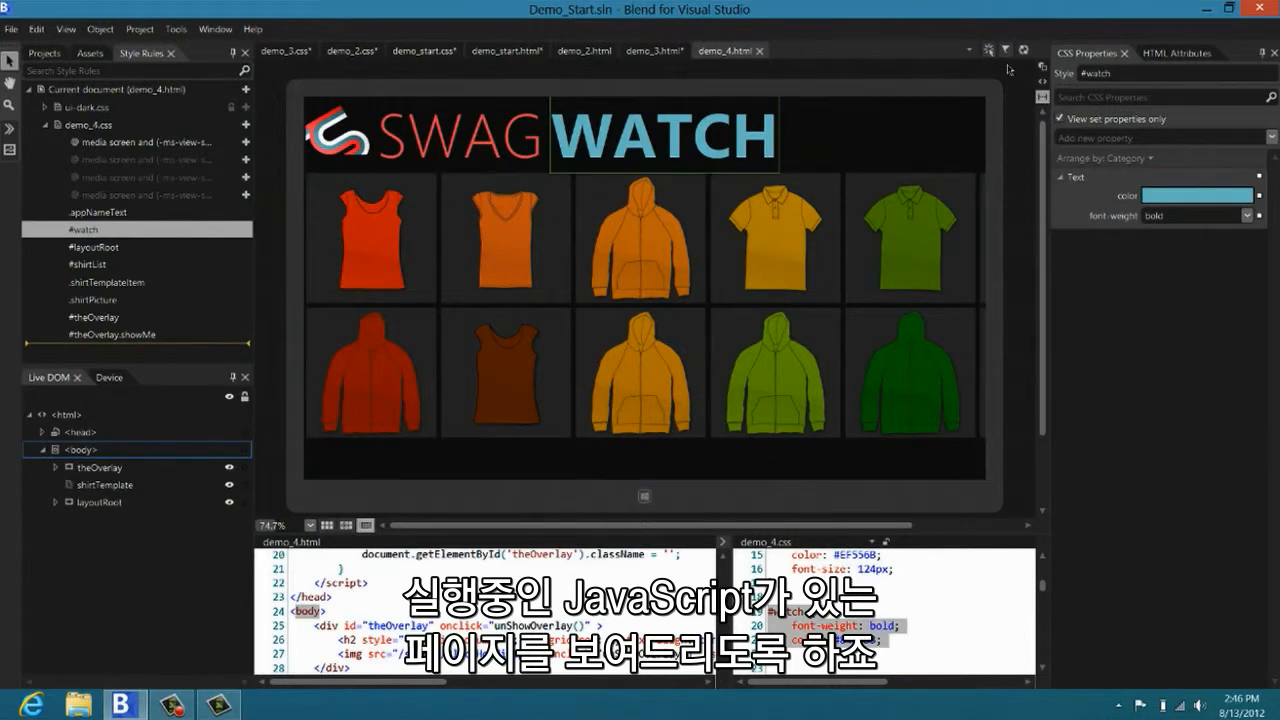
mouse_move(988, 48)
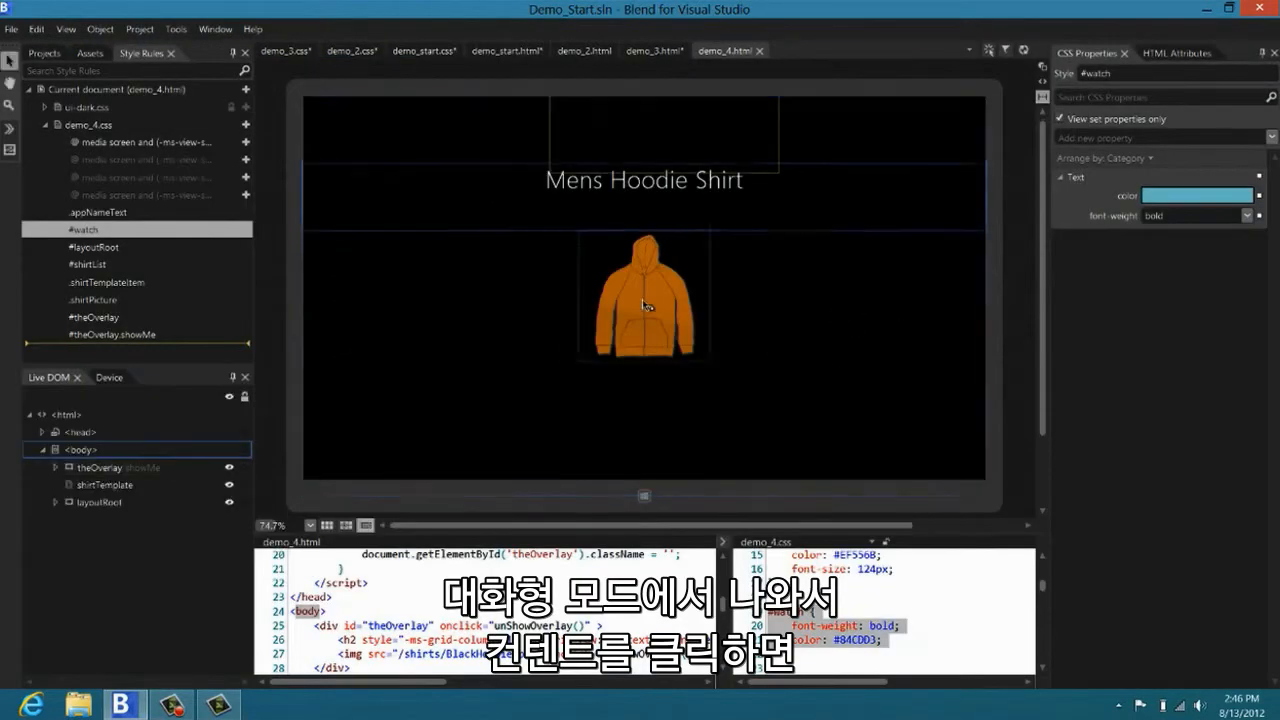
Step: Select the 'Mens Hoodie Shirt' overlay content on demo_4.html for editing
click(644, 300)
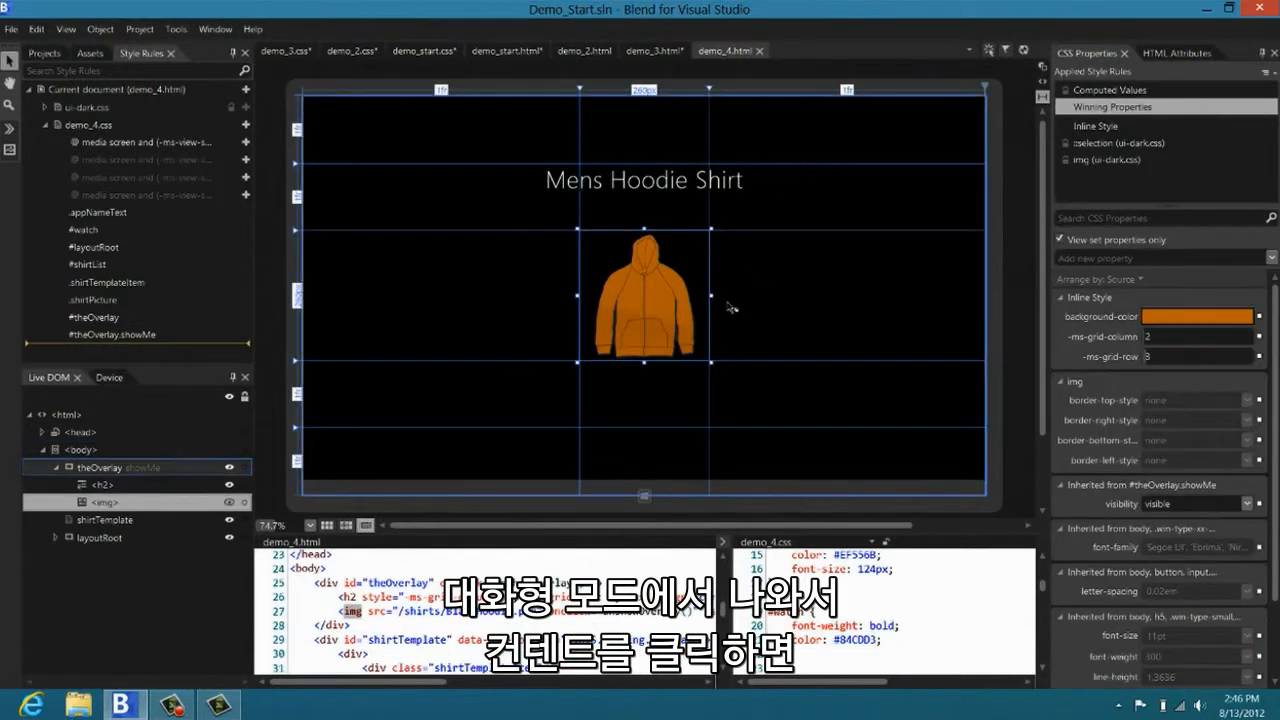